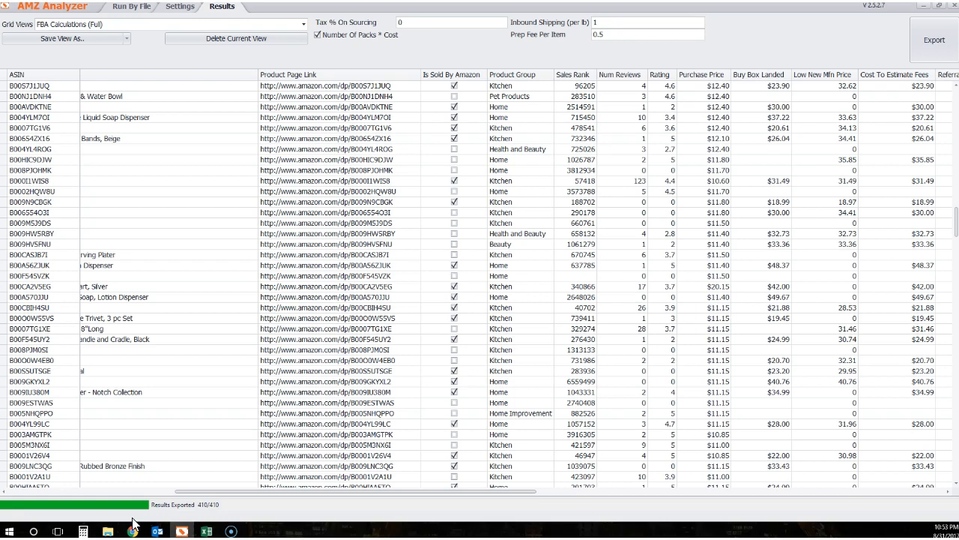
pyautogui.moveTo(332, 487)
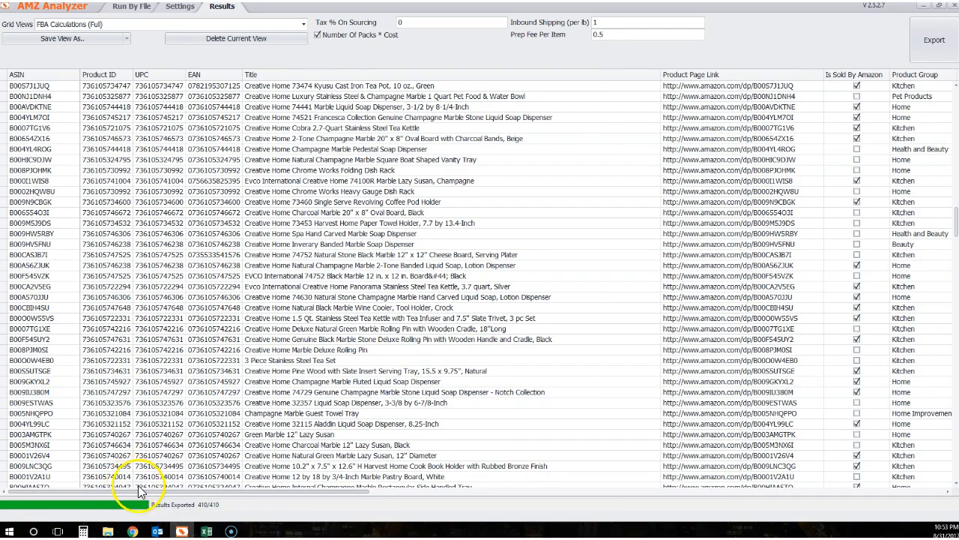
# Show the filter value lists for Is Sold By Amazon, Product Group and Sales Rank.
pyautogui.hscroll(3)
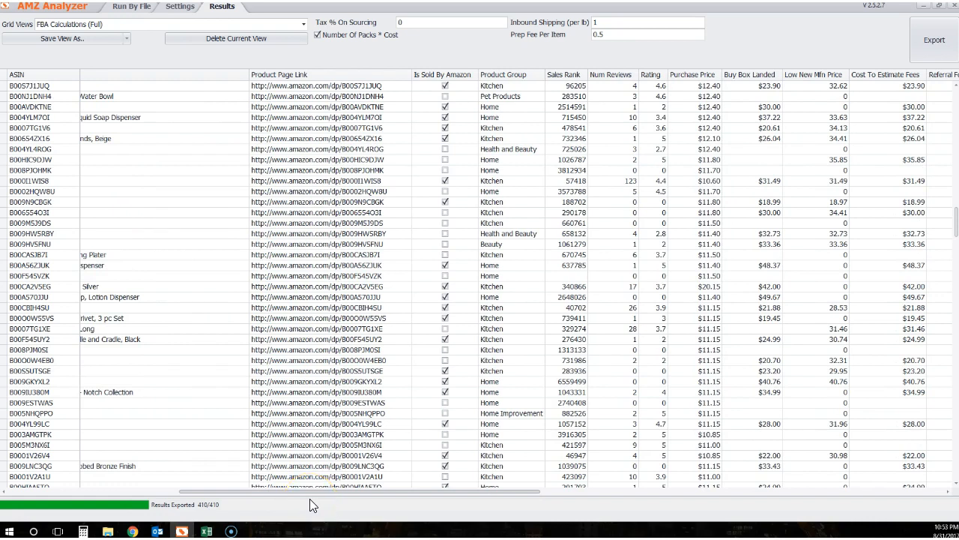
pyautogui.moveTo(414, 80)
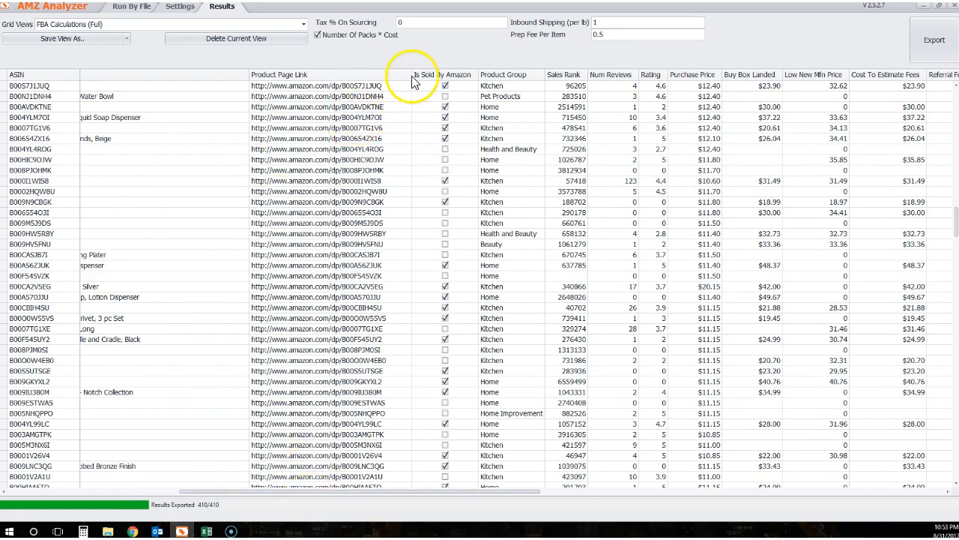
pyautogui.moveTo(477, 78)
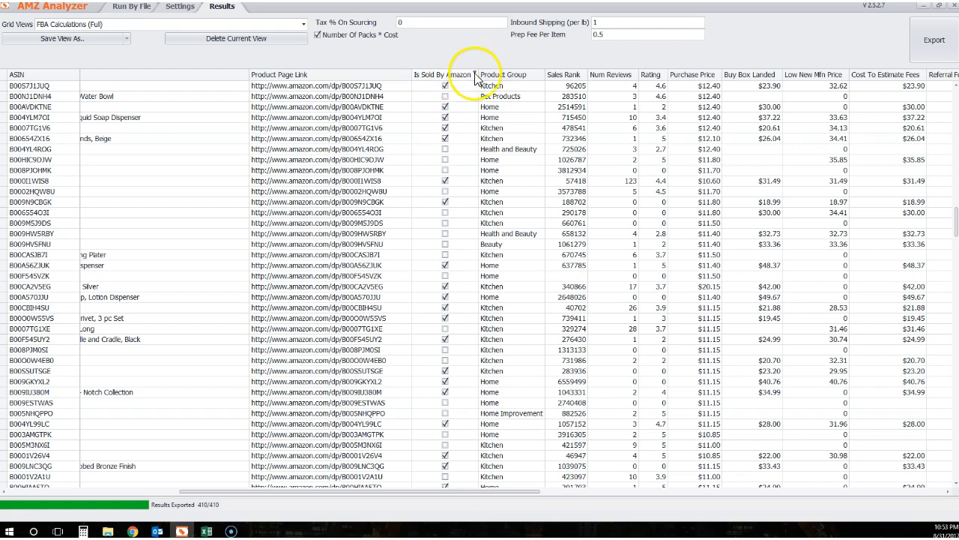
pyautogui.click(474, 75)
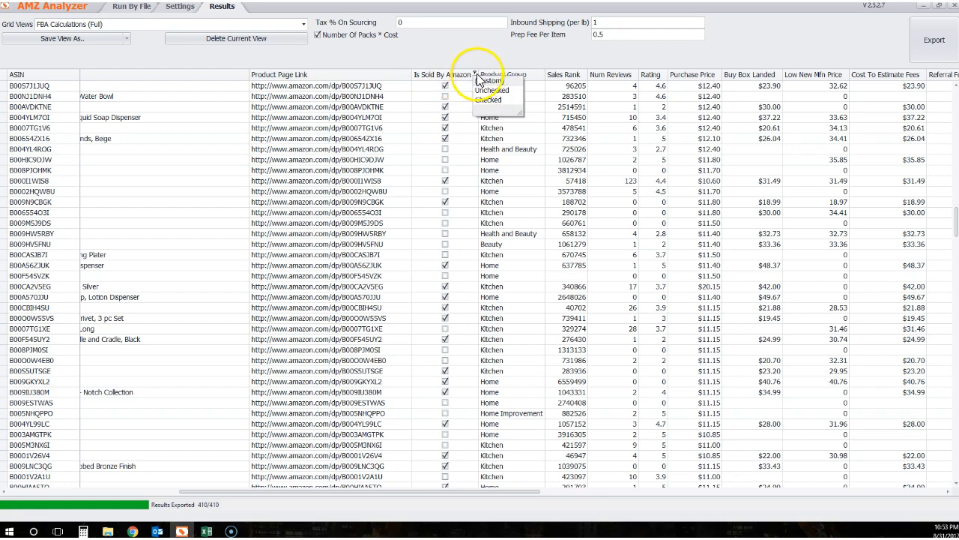
pyautogui.click(541, 75)
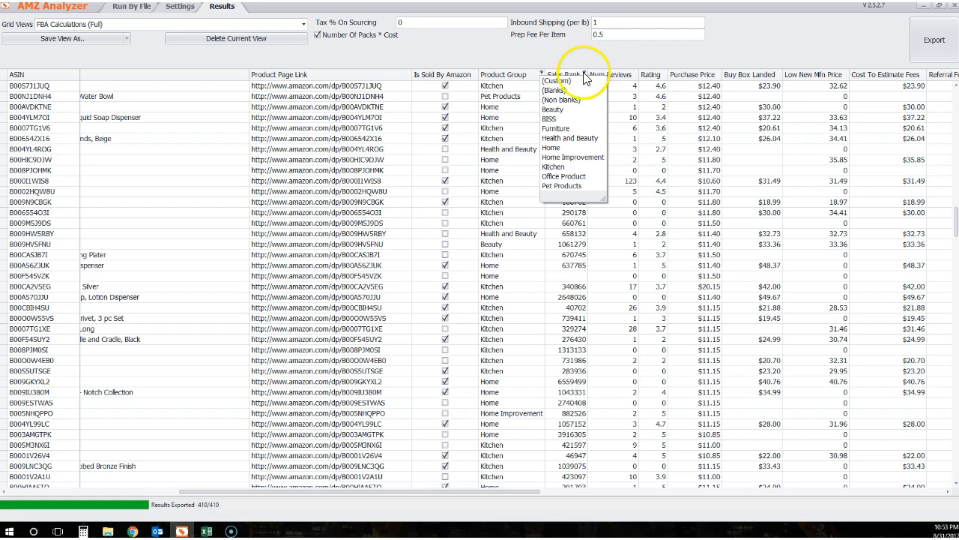
pyautogui.click(638, 74)
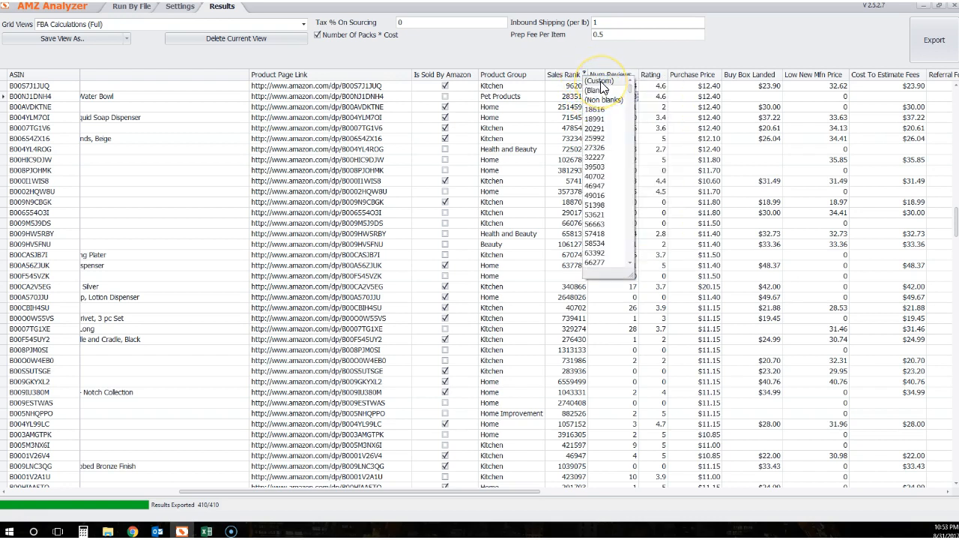
# Apply a custom Sales Rank filter: is not null And is less than or equal to 100000.
pyautogui.click(600, 81)
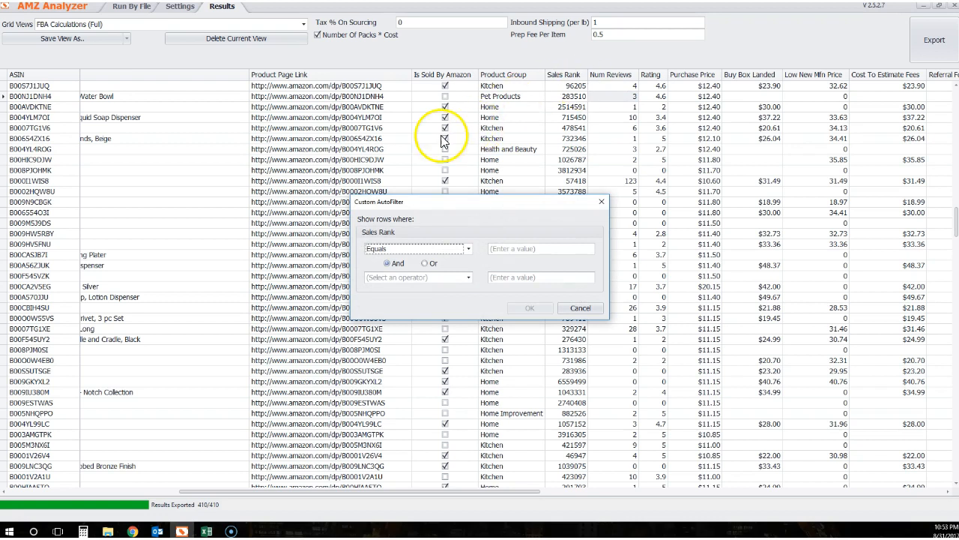
pyautogui.click(466, 249)
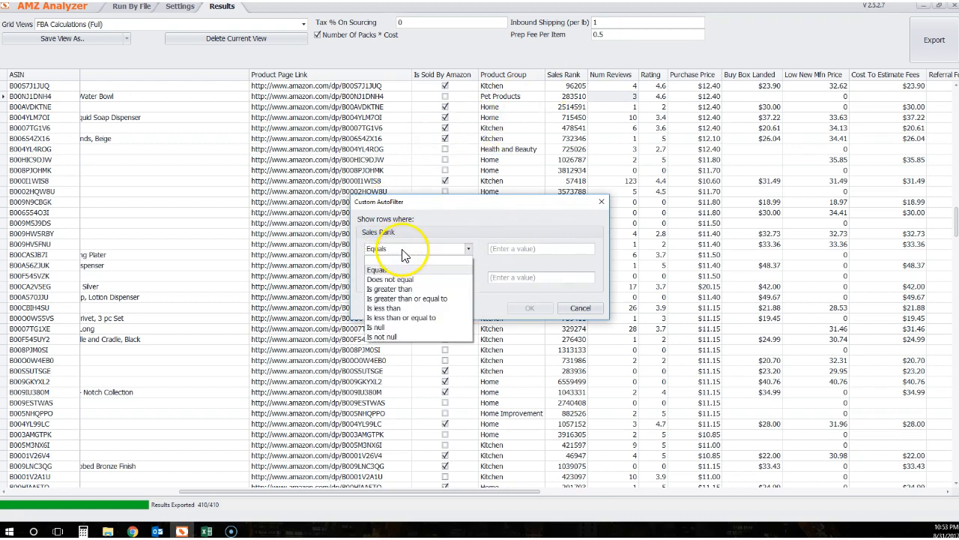
pyautogui.moveTo(393, 327)
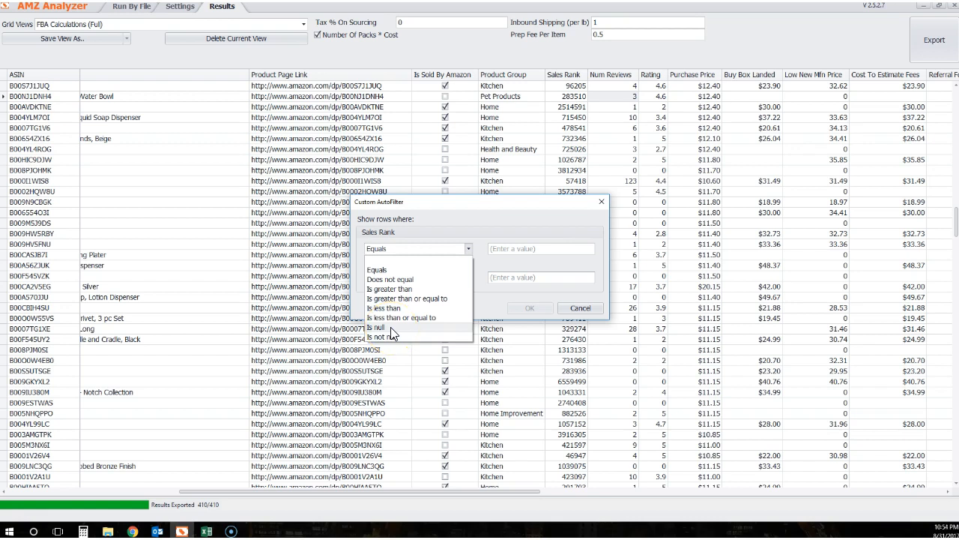
pyautogui.click(378, 327)
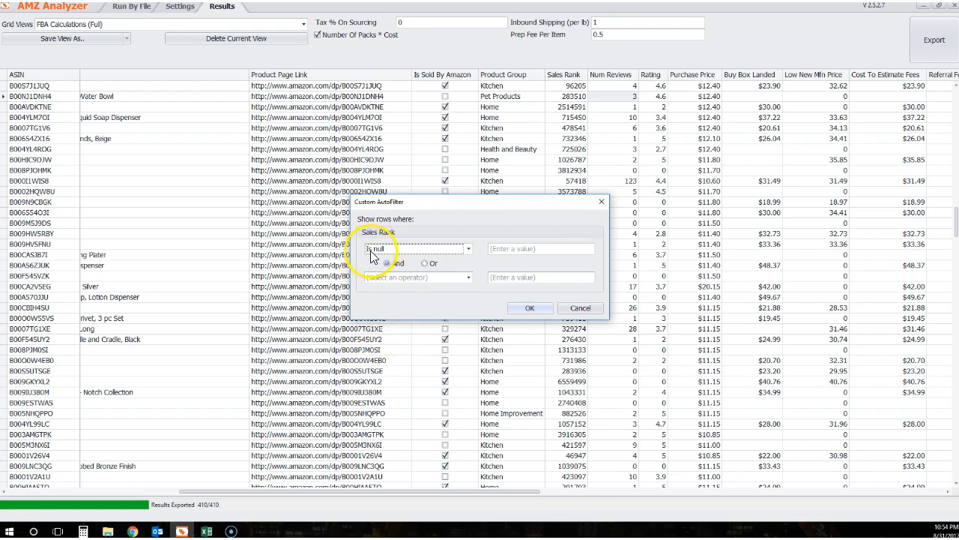
pyautogui.click(468, 249)
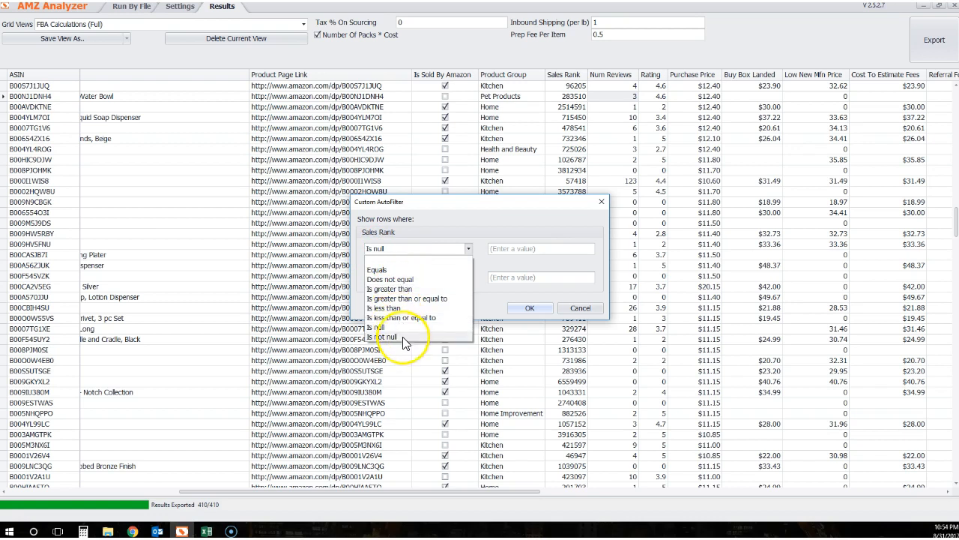
pyautogui.click(385, 336)
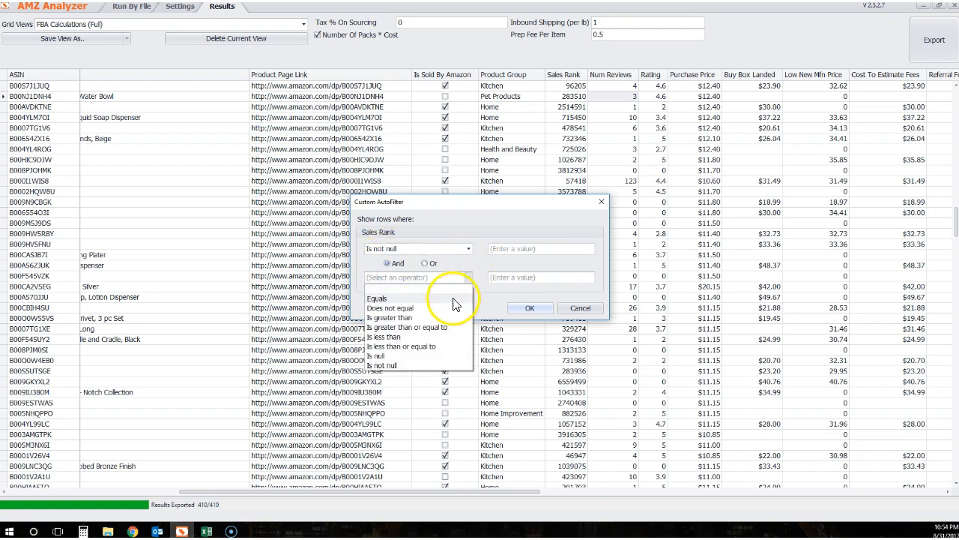
pyautogui.moveTo(429, 350)
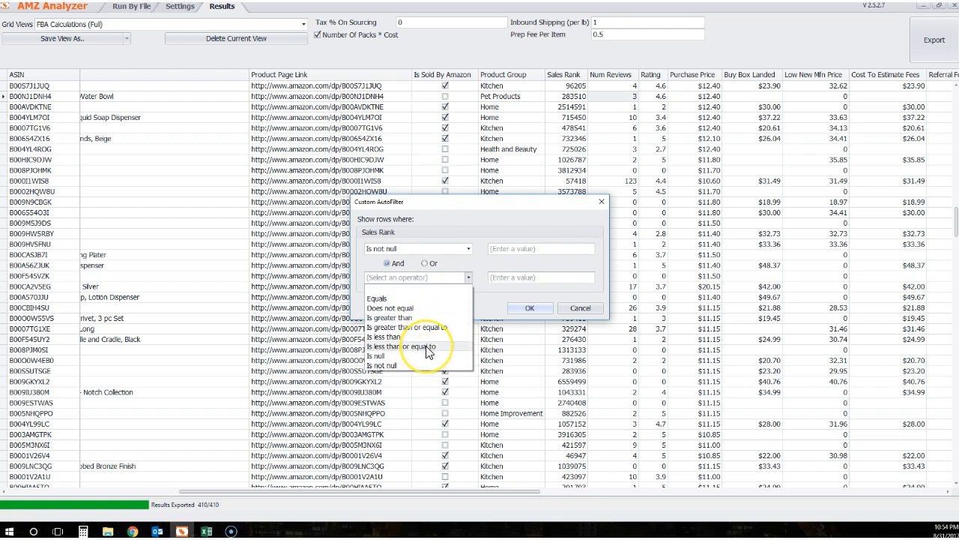
pyautogui.click(398, 346)
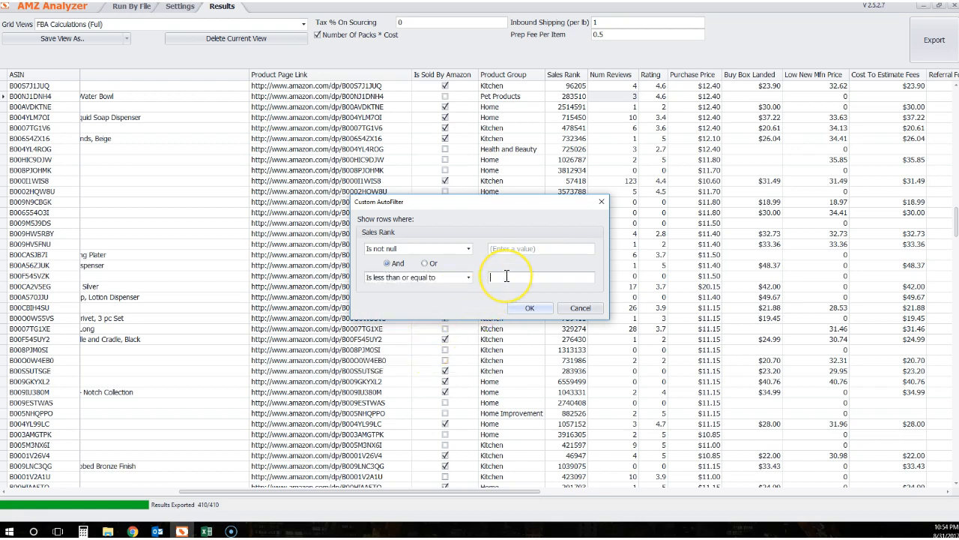
pyautogui.write('100000')
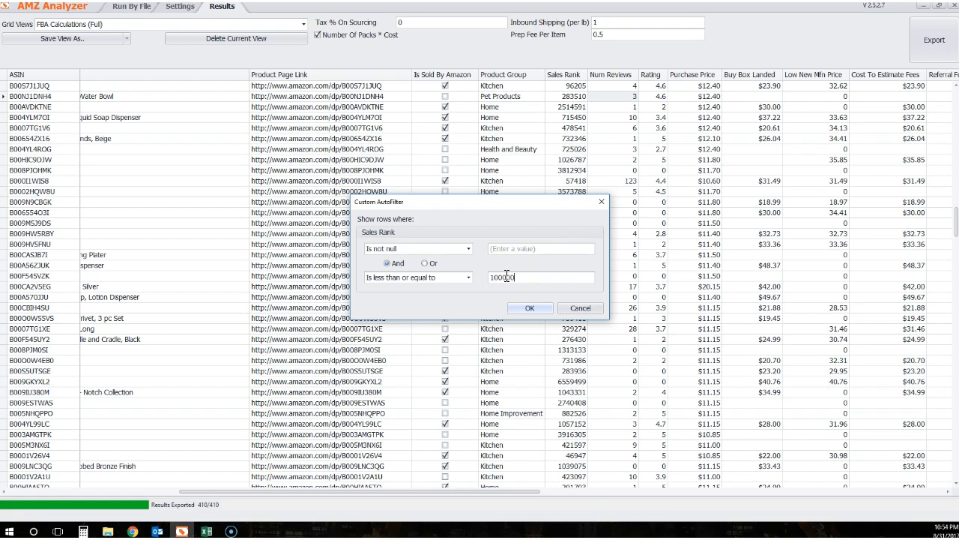
pyautogui.click(531, 307)
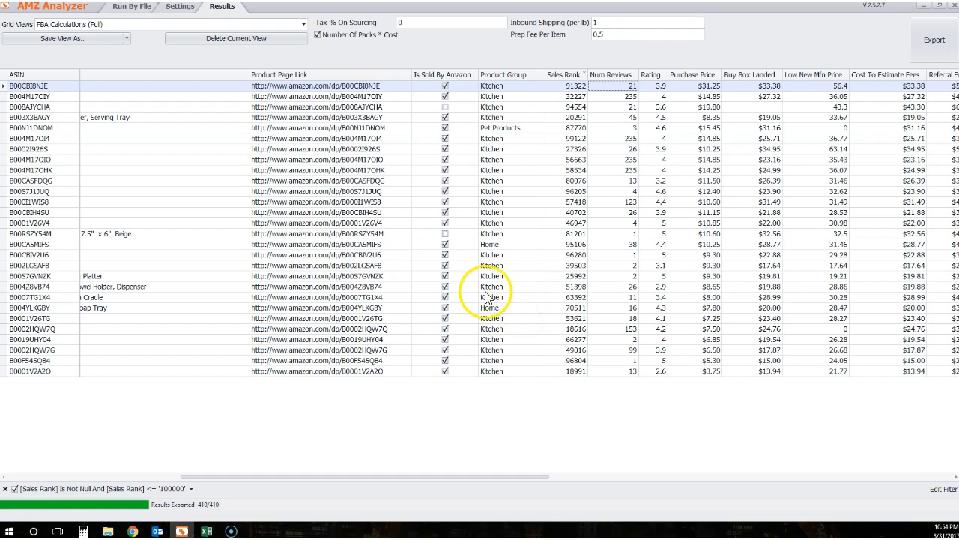
pyautogui.moveTo(614, 92)
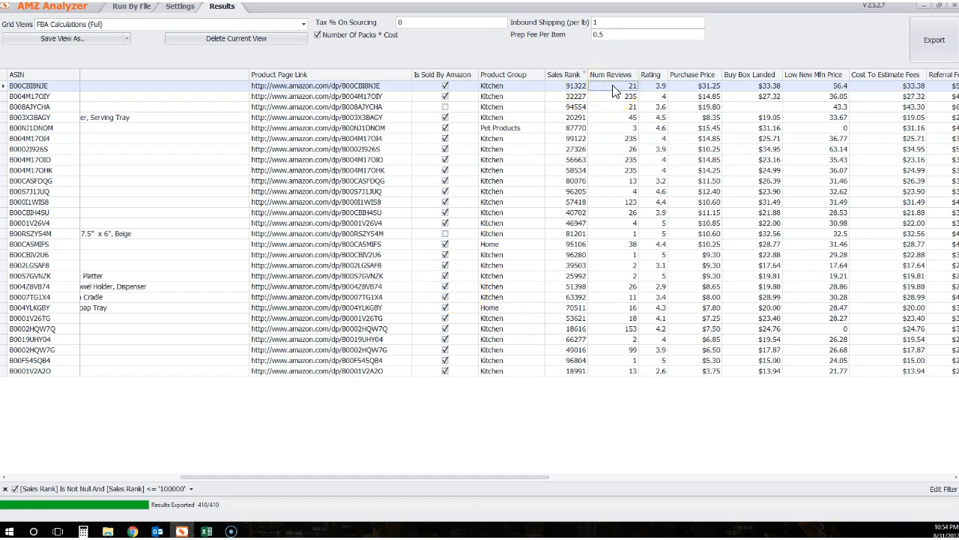
pyautogui.moveTo(427, 158)
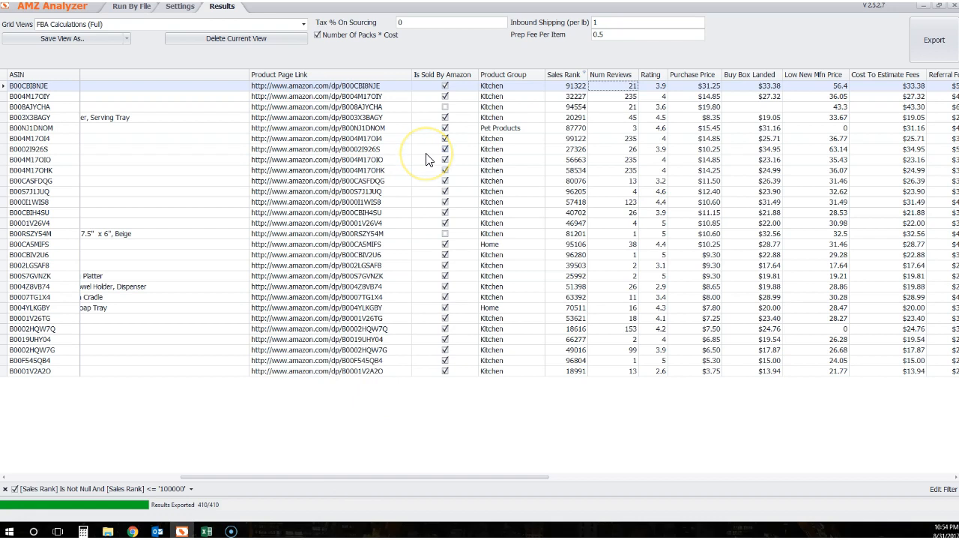
pyautogui.moveTo(146, 303)
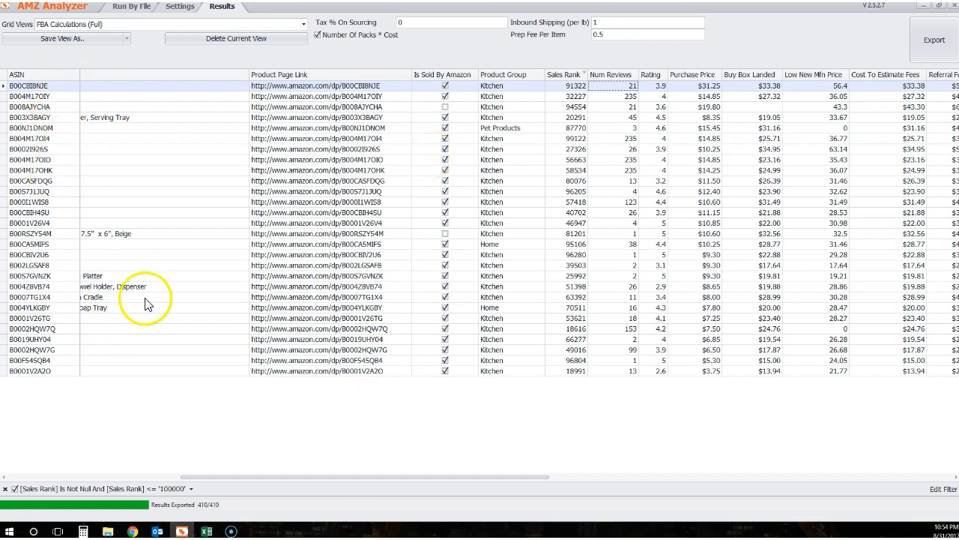
pyautogui.moveTo(15, 498)
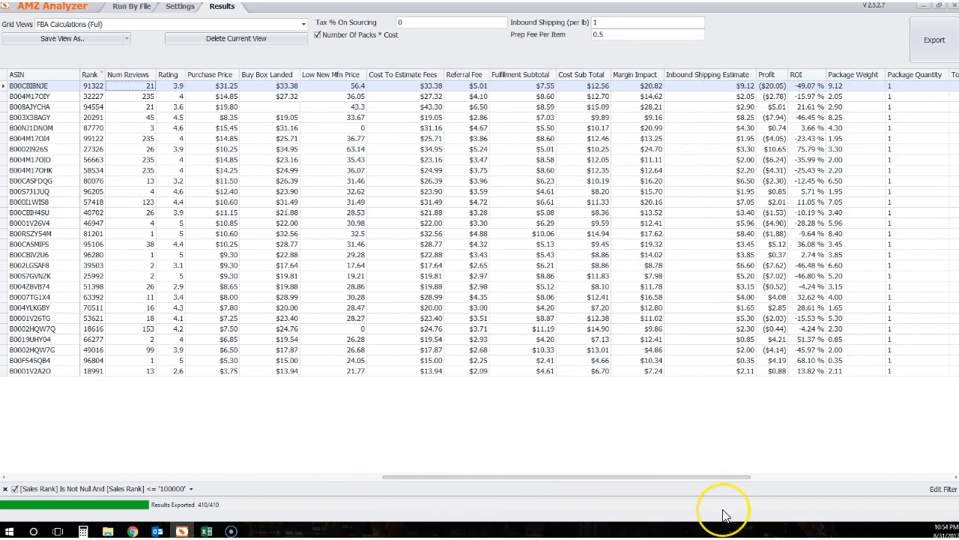
pyautogui.moveTo(725, 517)
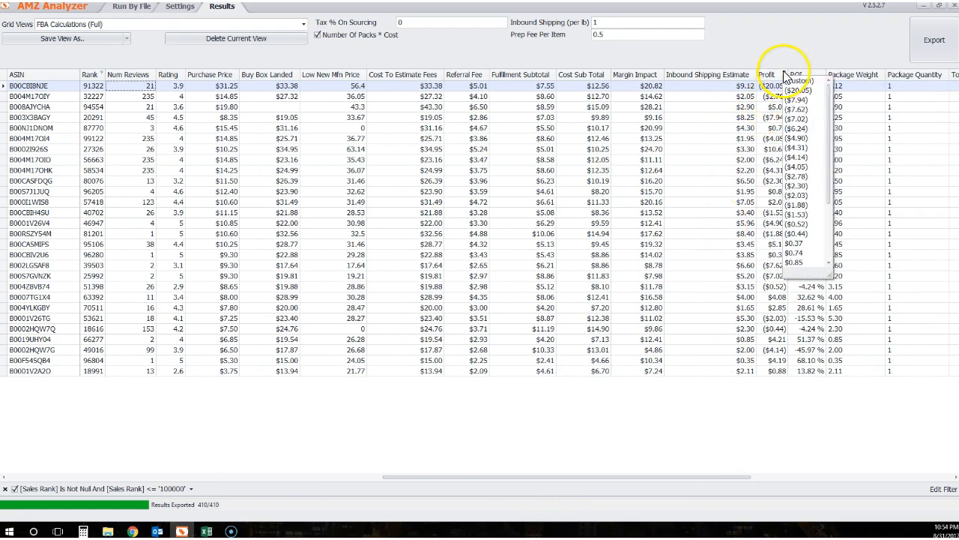
# Set a custom Profit condition of greater than or equal to 5.
pyautogui.click(797, 81)
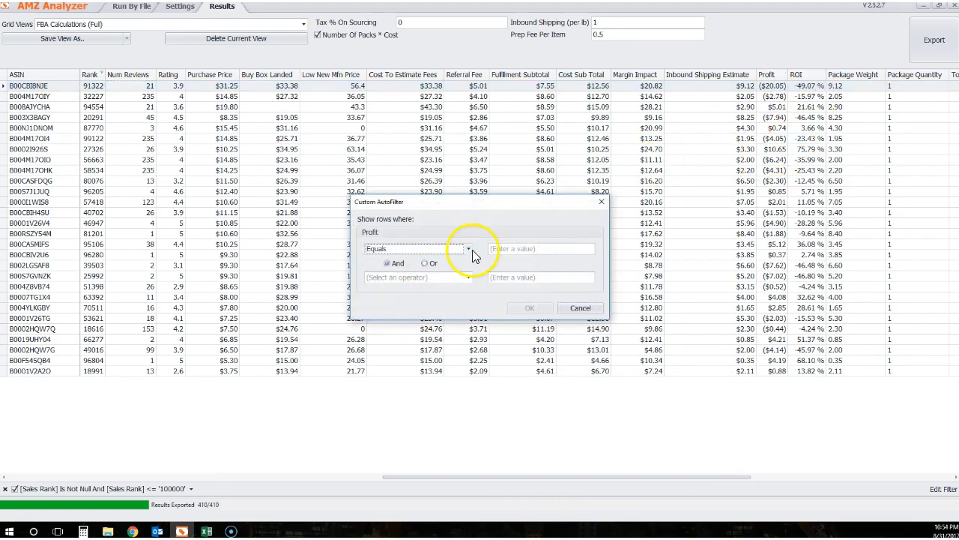
pyautogui.click(467, 249)
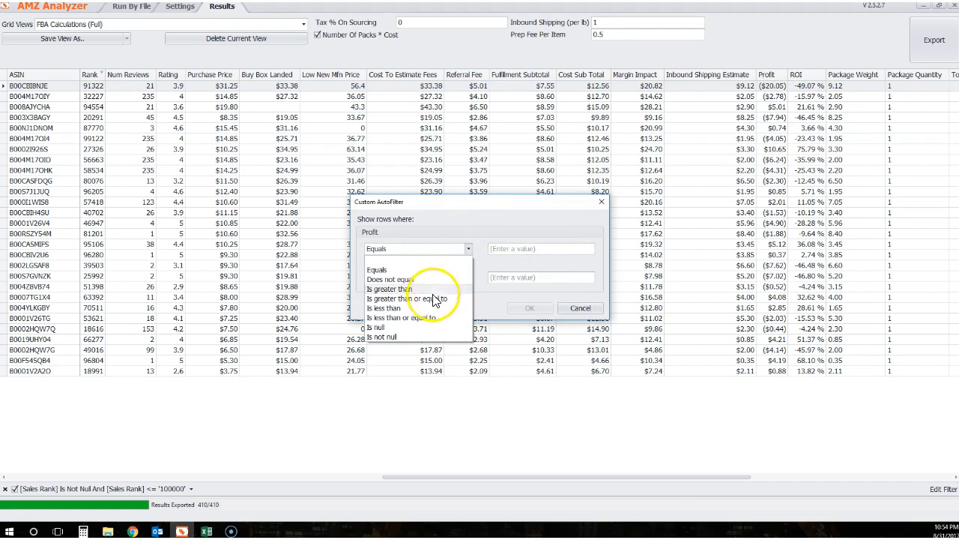
pyautogui.moveTo(422, 292)
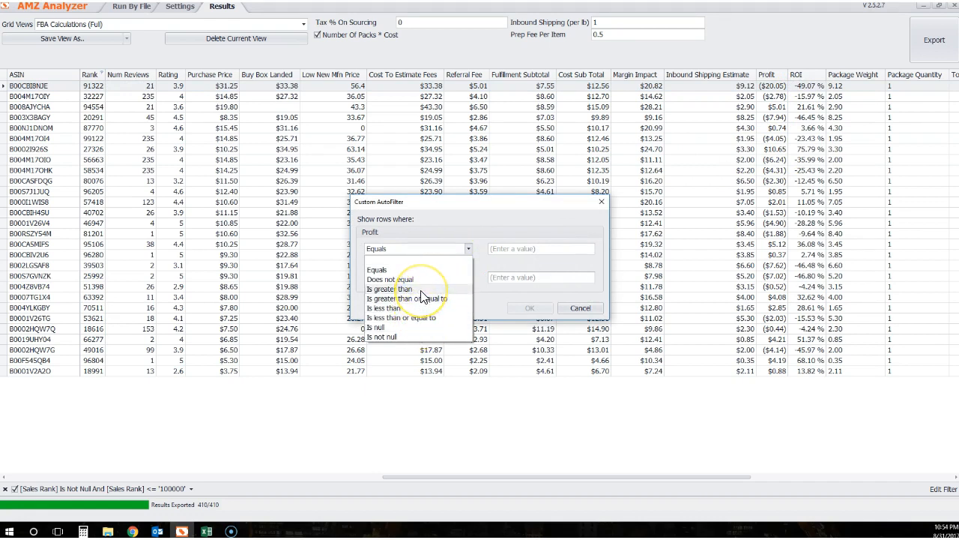
pyautogui.click(411, 298)
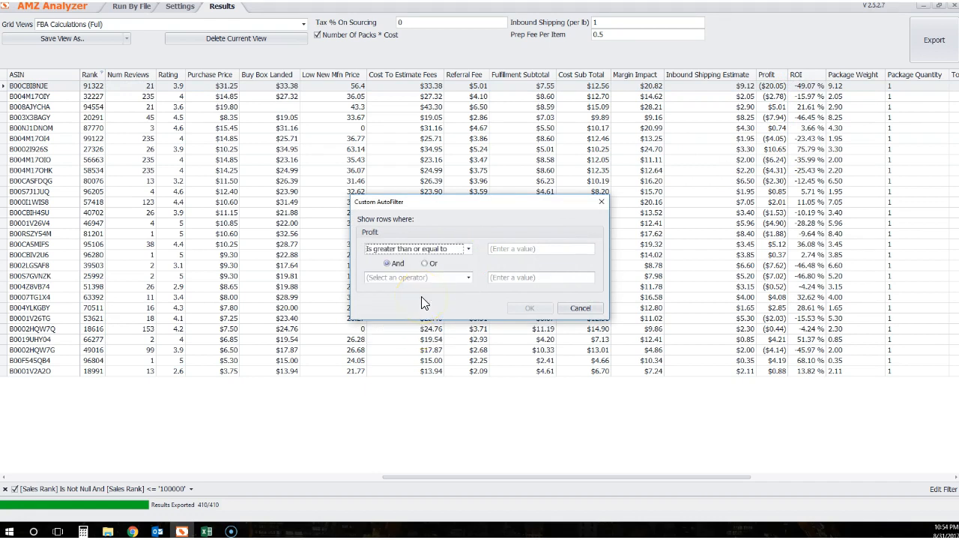
pyautogui.write('5')
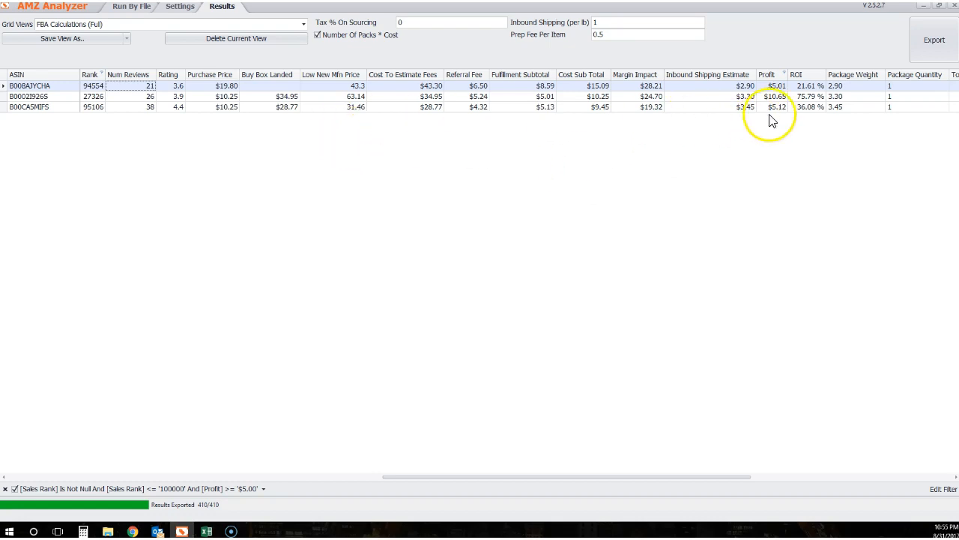
pyautogui.moveTo(776, 86)
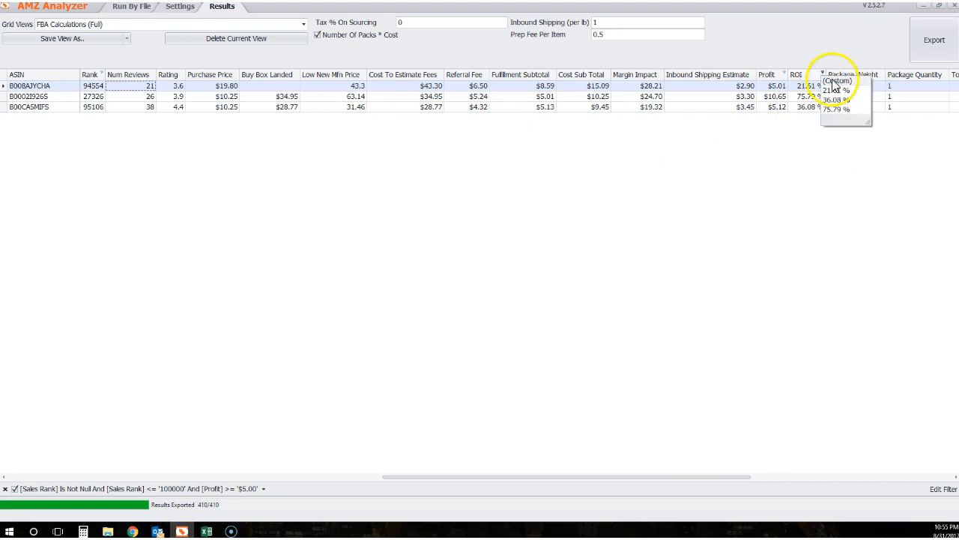
# Apply a custom ROI condition of greater than or equal to .35.
pyautogui.click(836, 81)
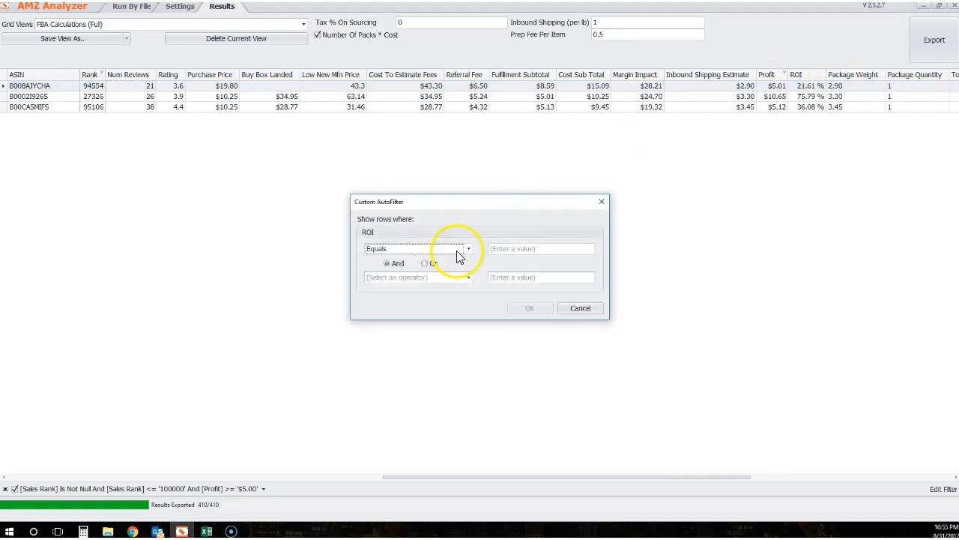
pyautogui.click(467, 249)
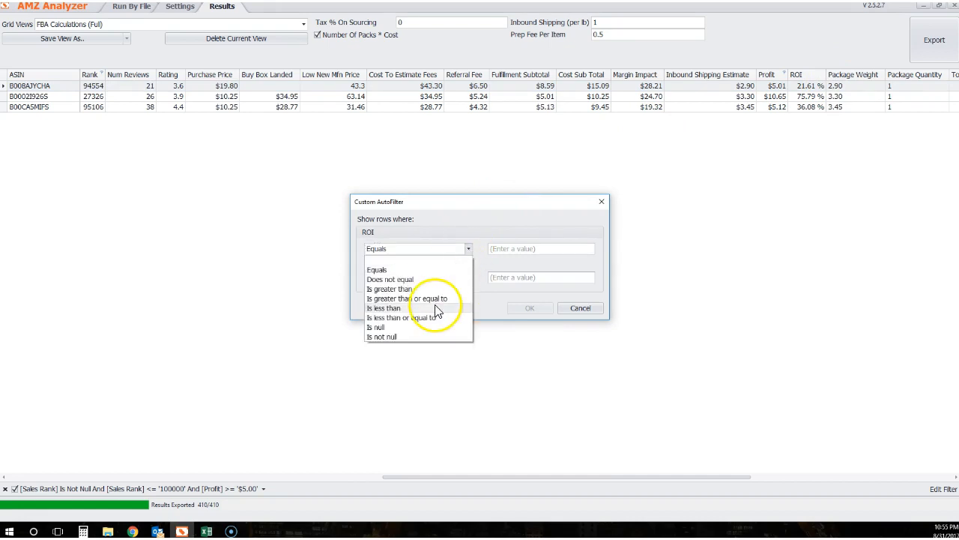
pyautogui.click(407, 298)
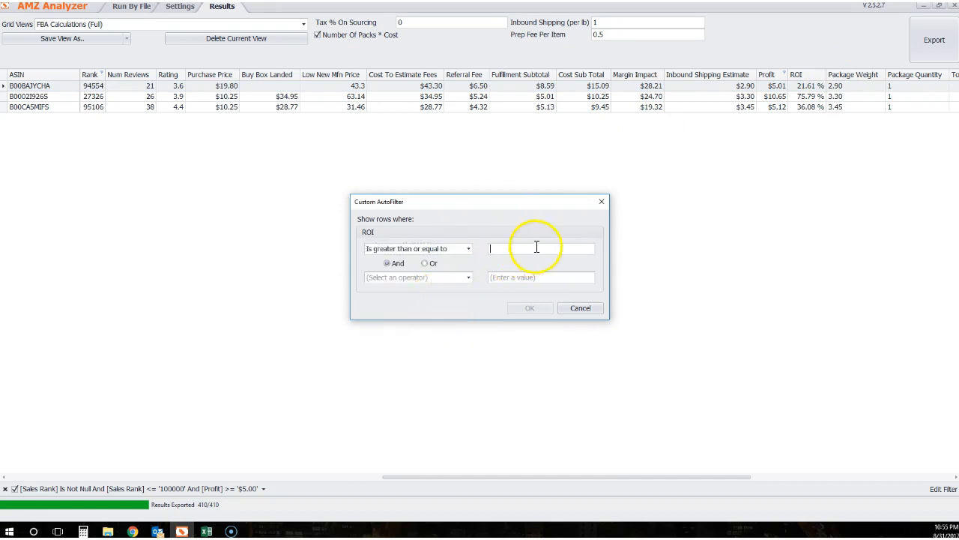
pyautogui.write('.30')
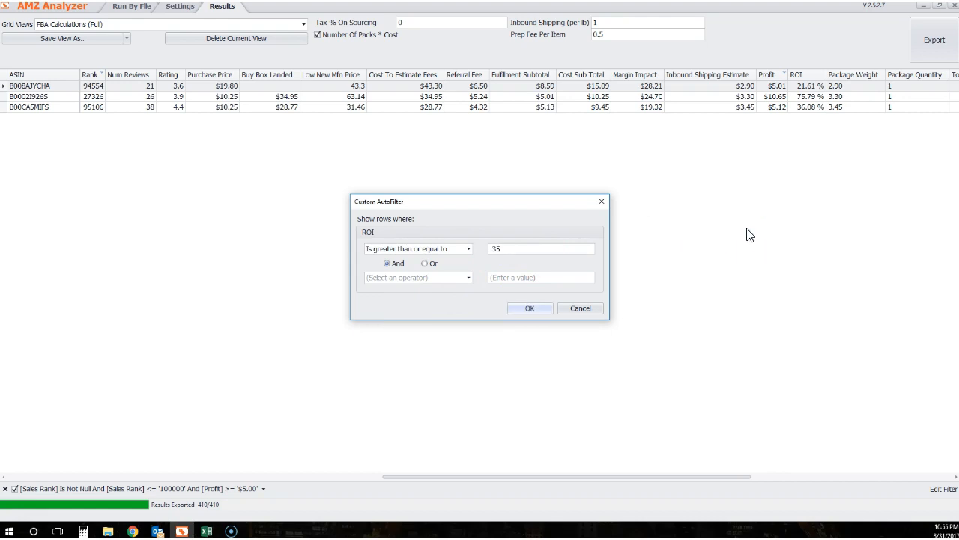
pyautogui.click(531, 307)
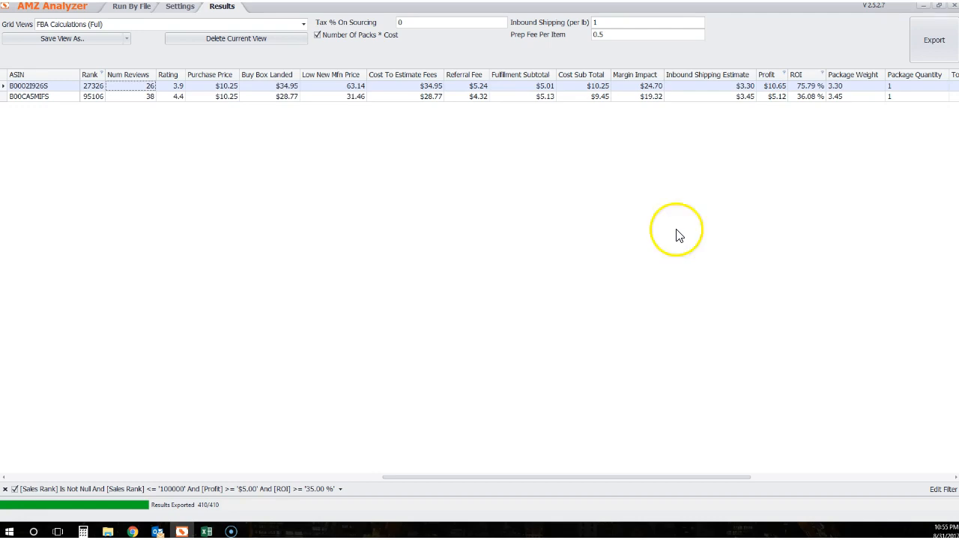
pyautogui.moveTo(164, 504)
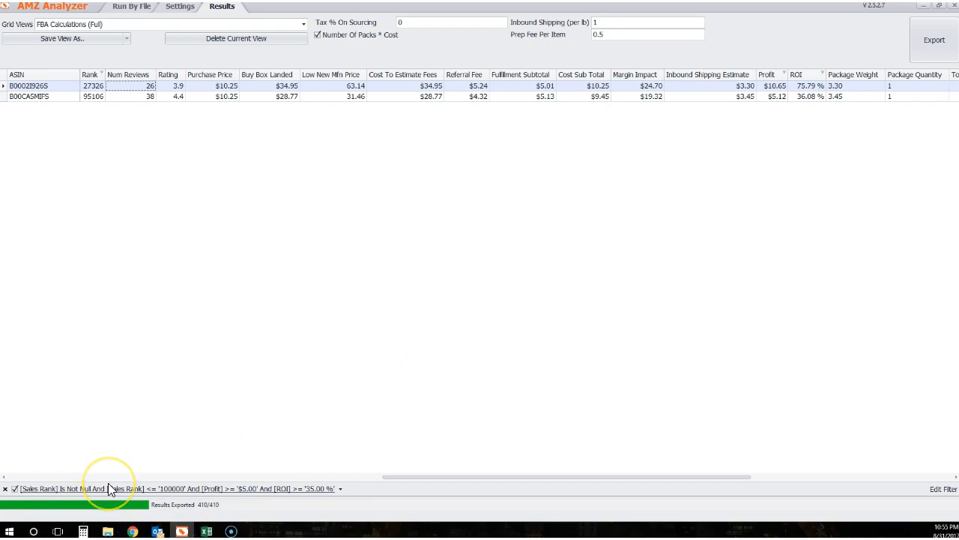
pyautogui.moveTo(704, 476)
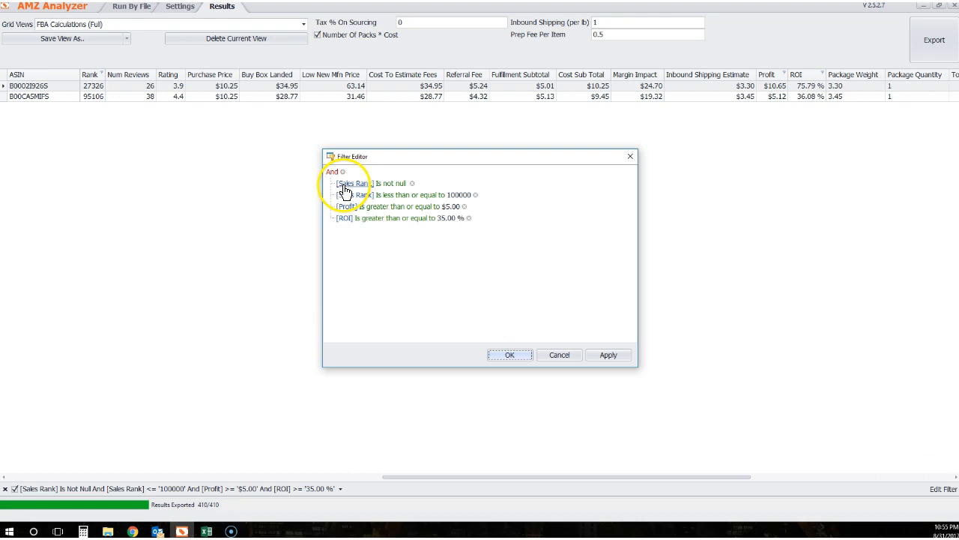
pyautogui.moveTo(353, 233)
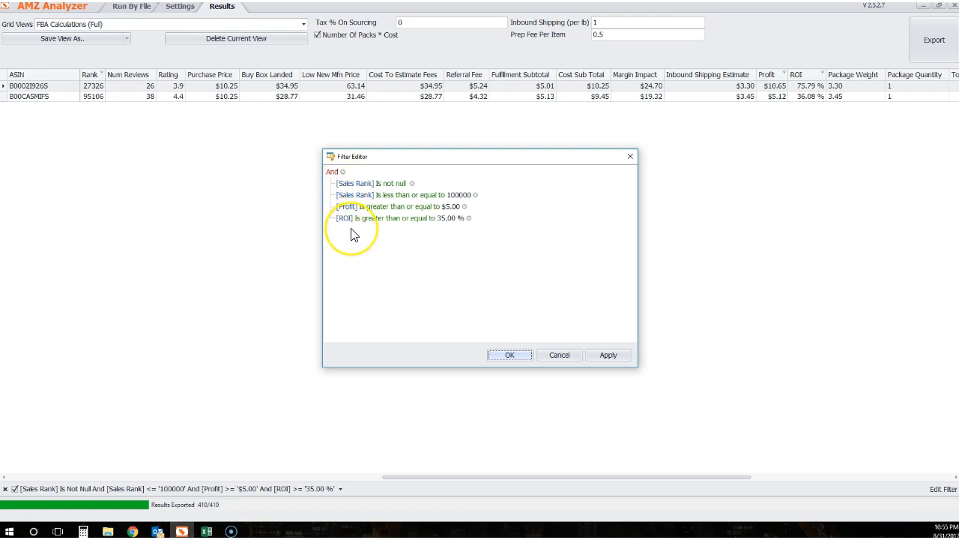
pyautogui.moveTo(443, 225)
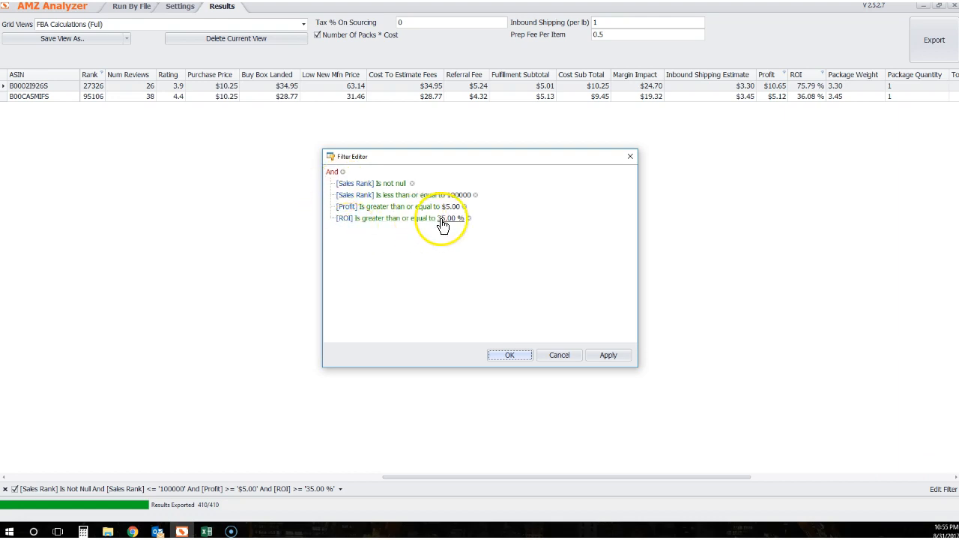
# Review the profit threshold in the Filter Editor, leaving it unchanged.
pyautogui.click(446, 206)
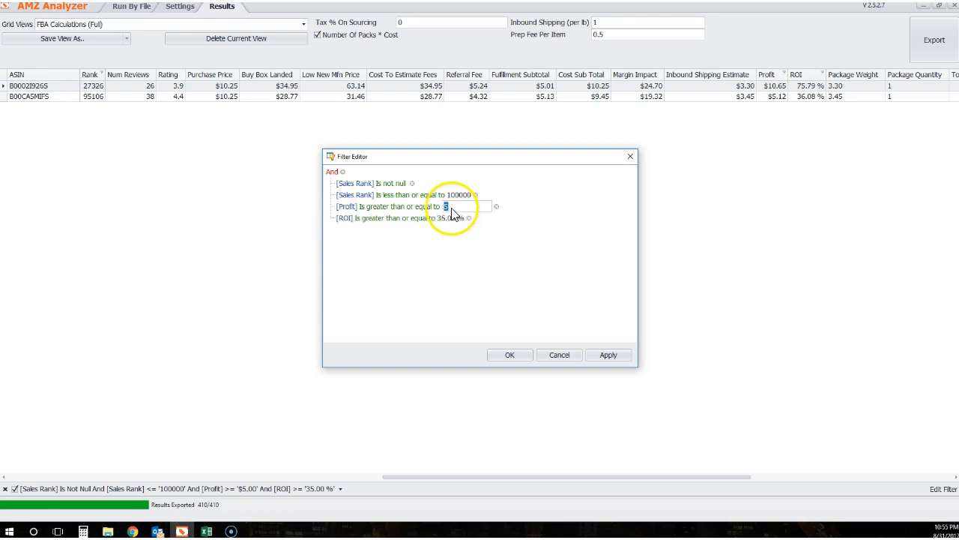
pyautogui.click(397, 207)
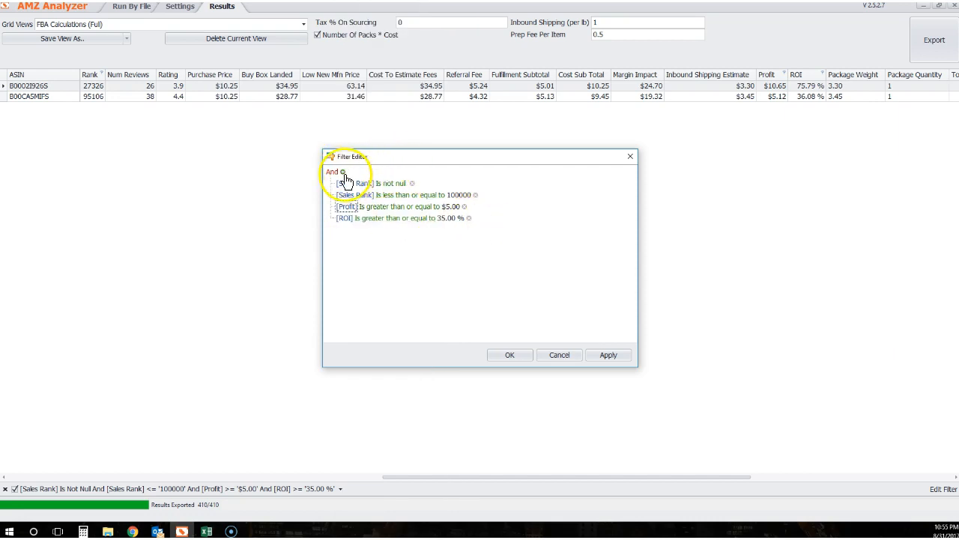
# Add a Package Weight less than or equal to 5 condition and apply it to the grid.
pyautogui.click(342, 170)
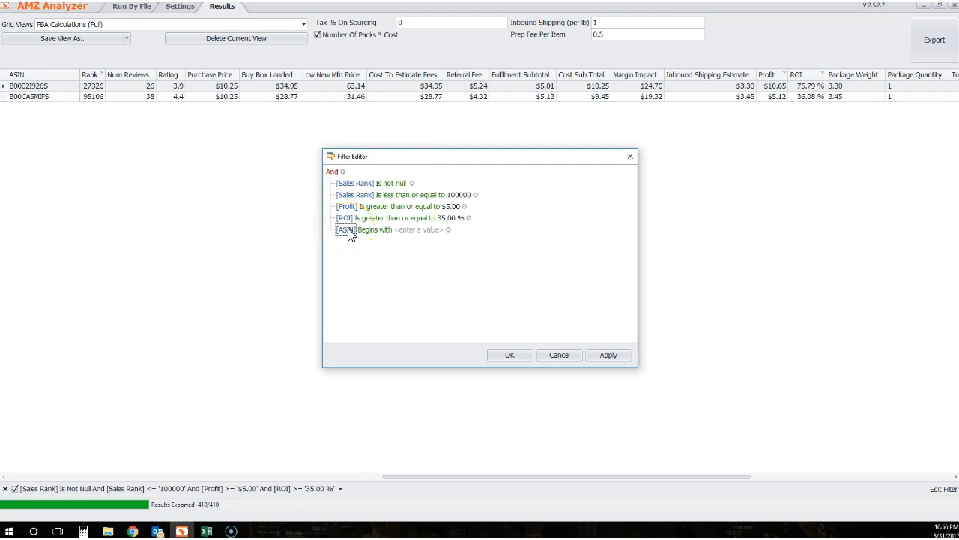
pyautogui.click(344, 229)
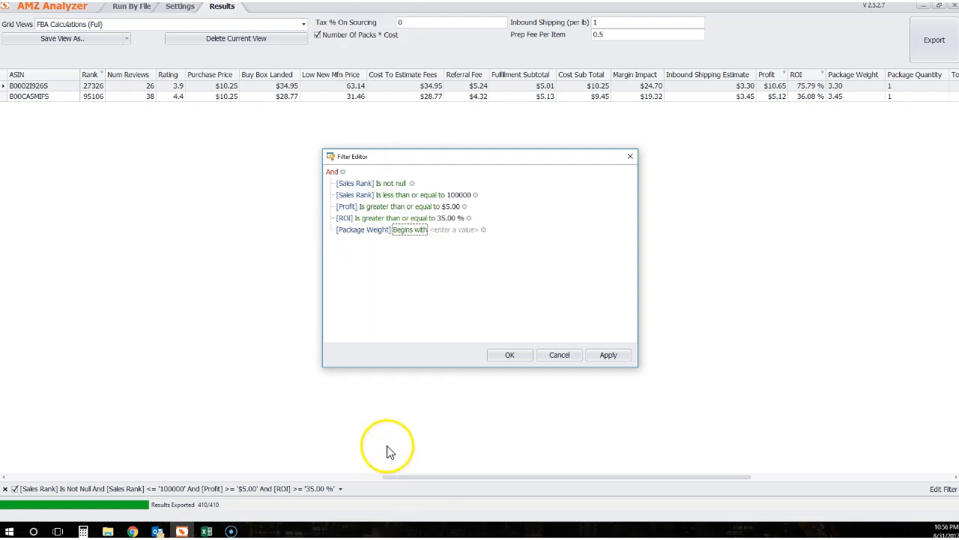
pyautogui.click(411, 229)
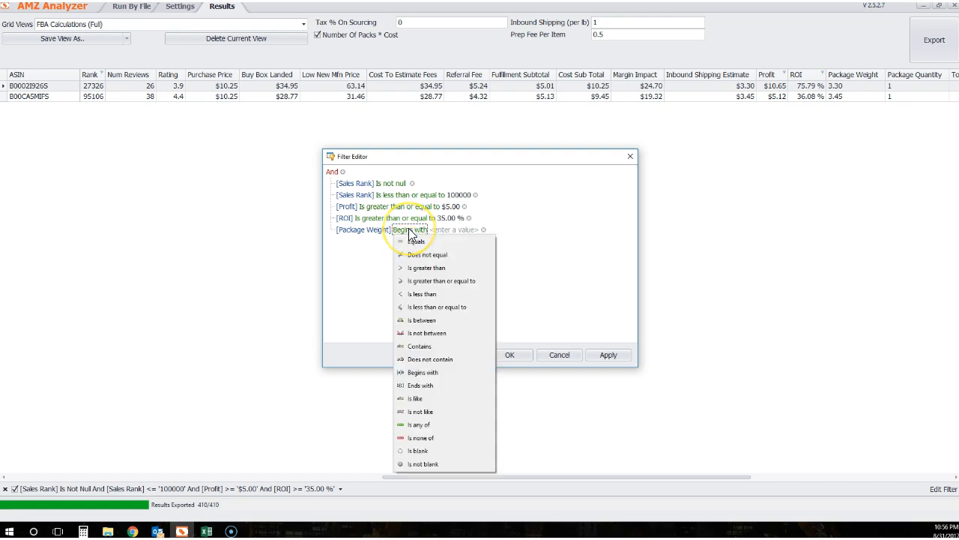
pyautogui.moveTo(444, 255)
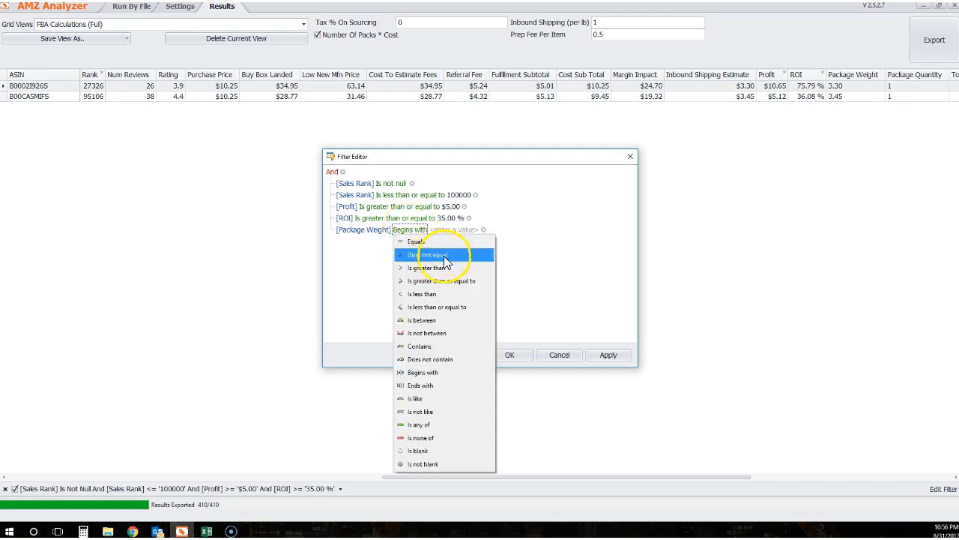
pyautogui.moveTo(457, 310)
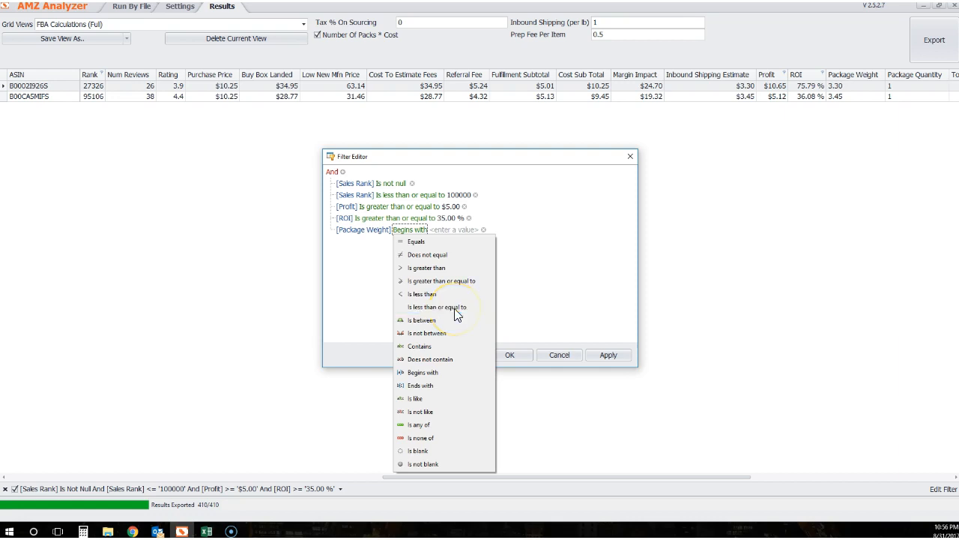
pyautogui.click(437, 306)
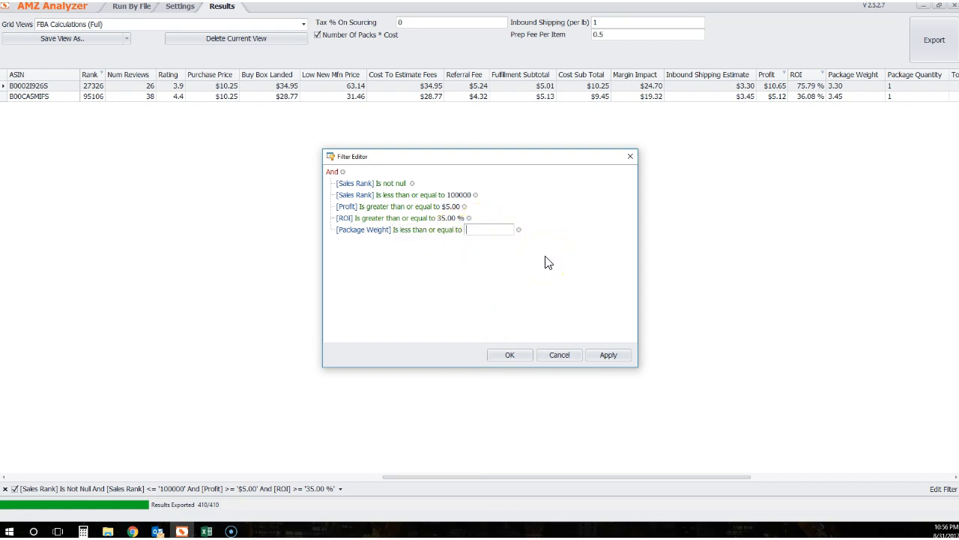
pyautogui.write('5')
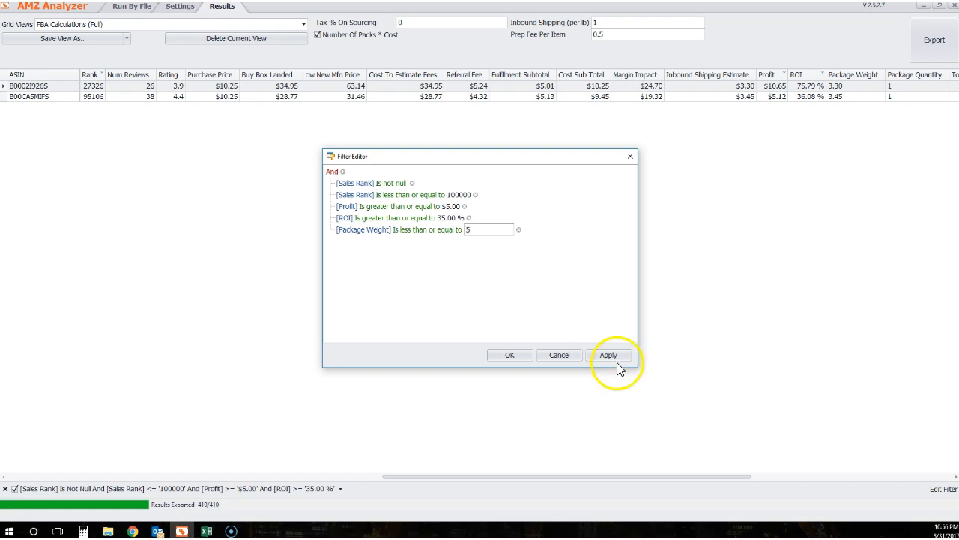
pyautogui.click(609, 354)
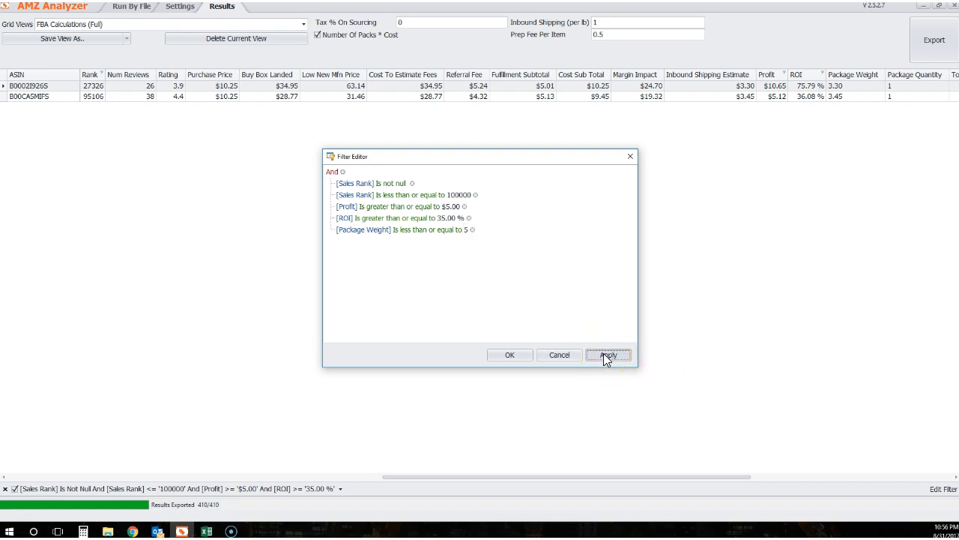
pyautogui.click(609, 353)
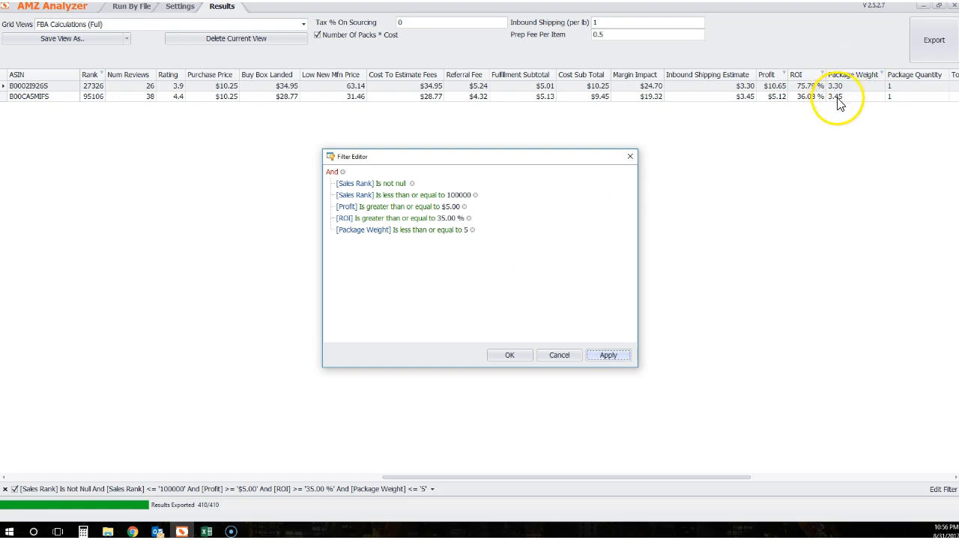
pyautogui.moveTo(465, 229)
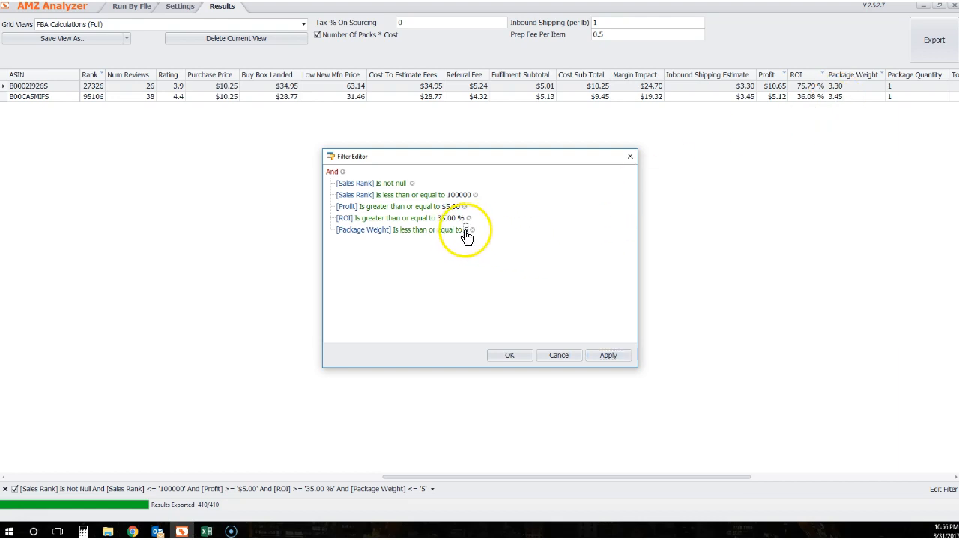
# Change the Package Weight limit to 3.31 and apply it.
pyautogui.click(468, 229)
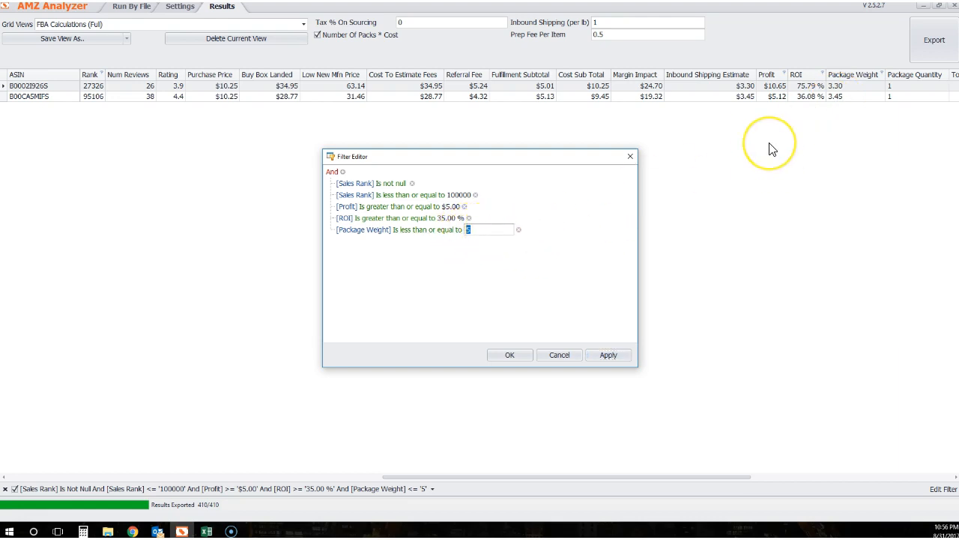
pyautogui.moveTo(774, 148)
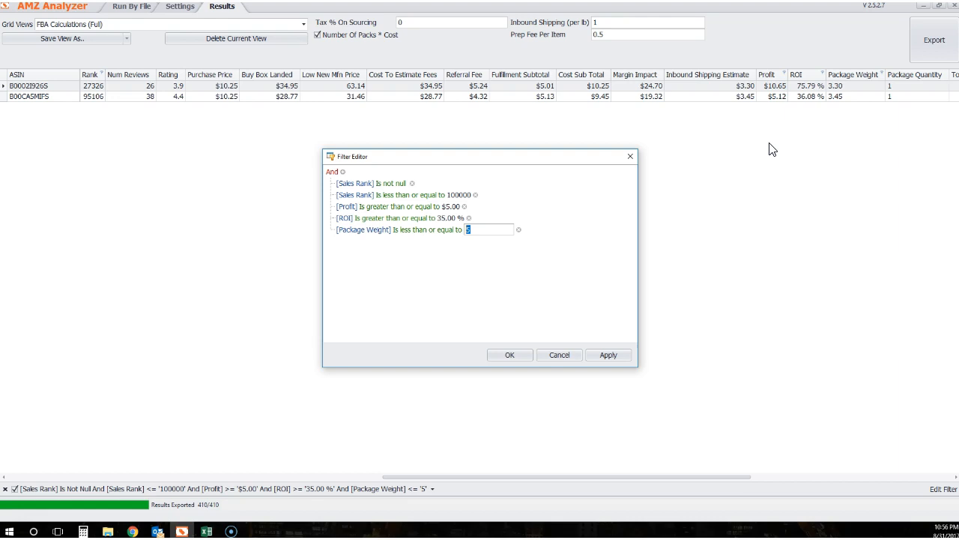
pyautogui.write('3.')
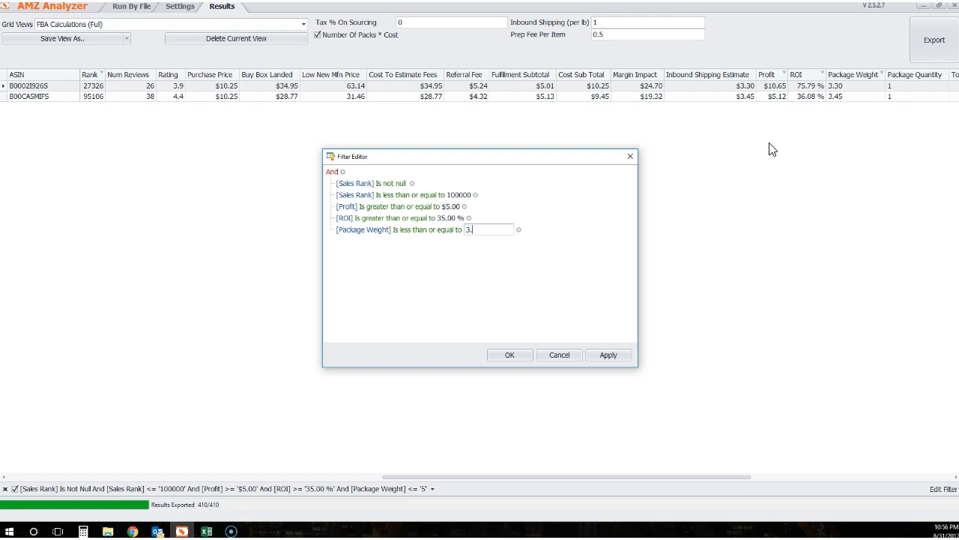
pyautogui.write('3')
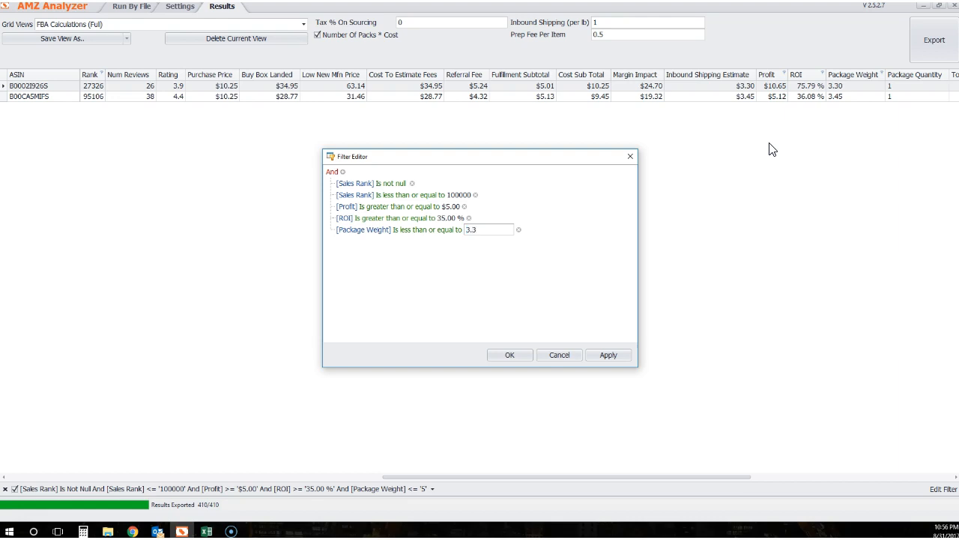
pyautogui.write('1')
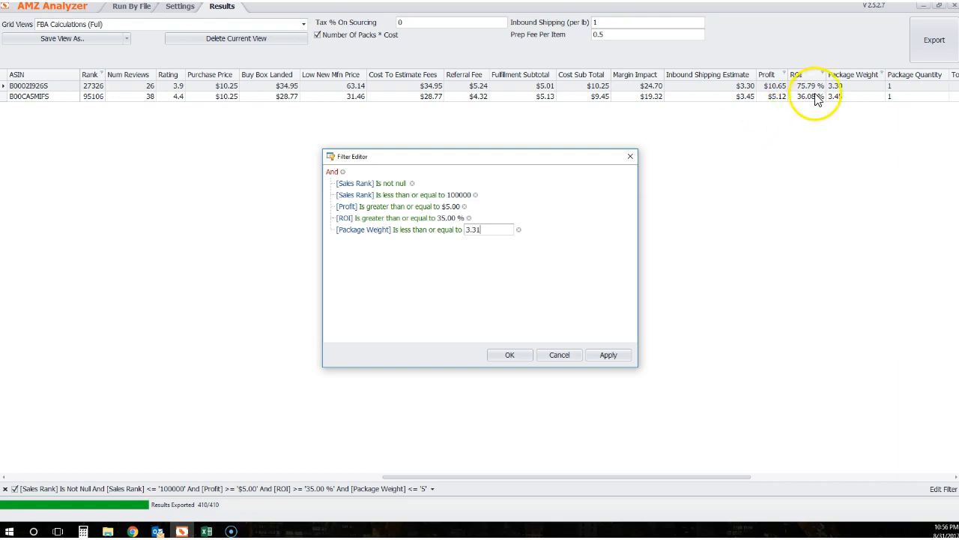
pyautogui.click(608, 353)
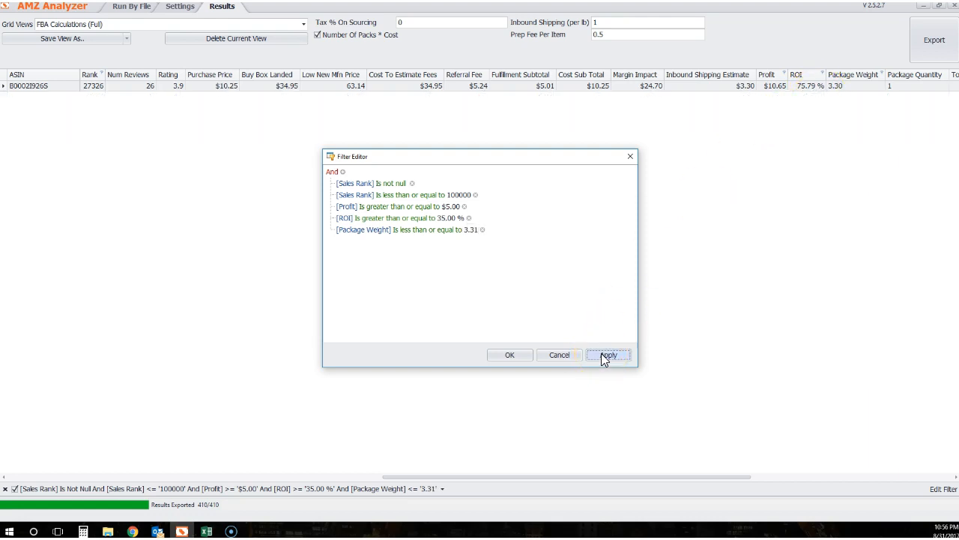
pyautogui.moveTo(483, 229)
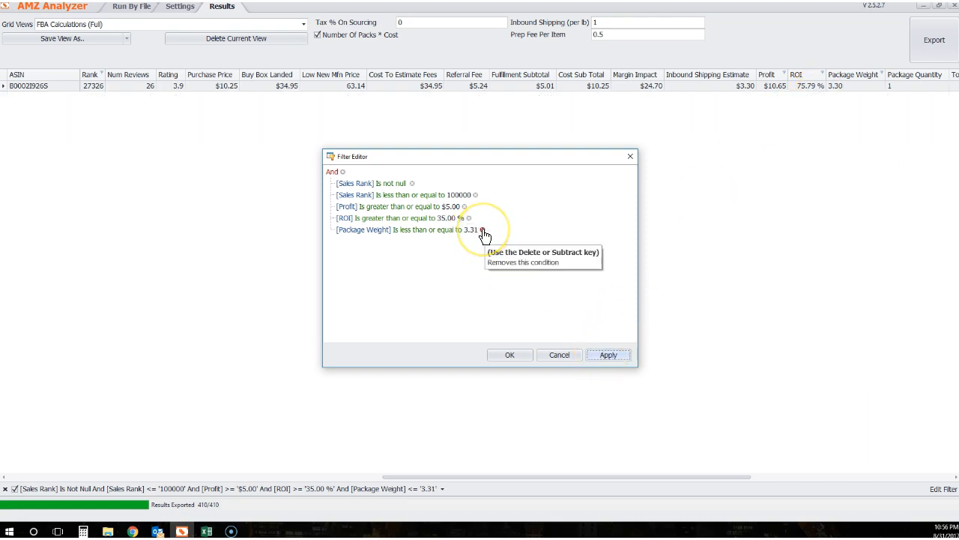
# Remove the Package Weight condition, apply the filter and accept it.
pyautogui.click(475, 229)
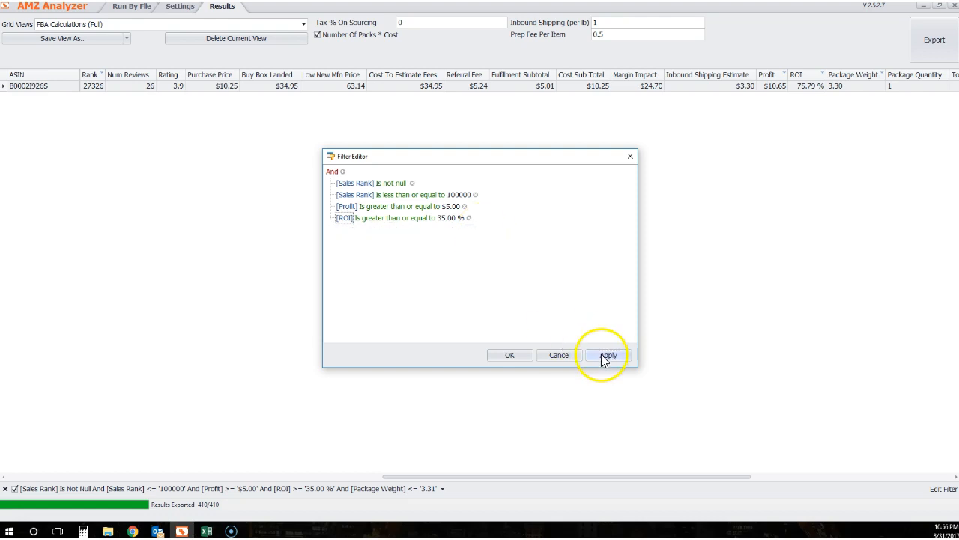
pyautogui.click(608, 354)
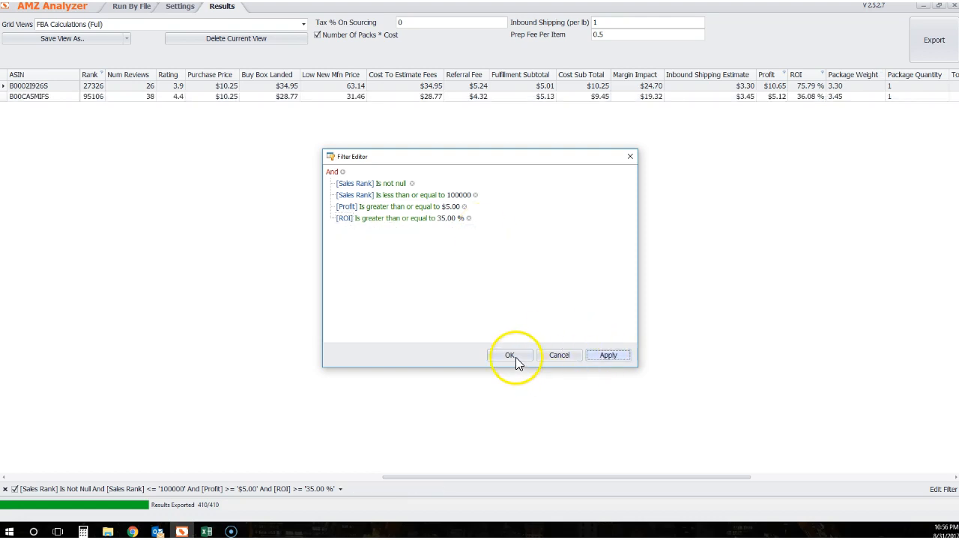
pyautogui.click(510, 354)
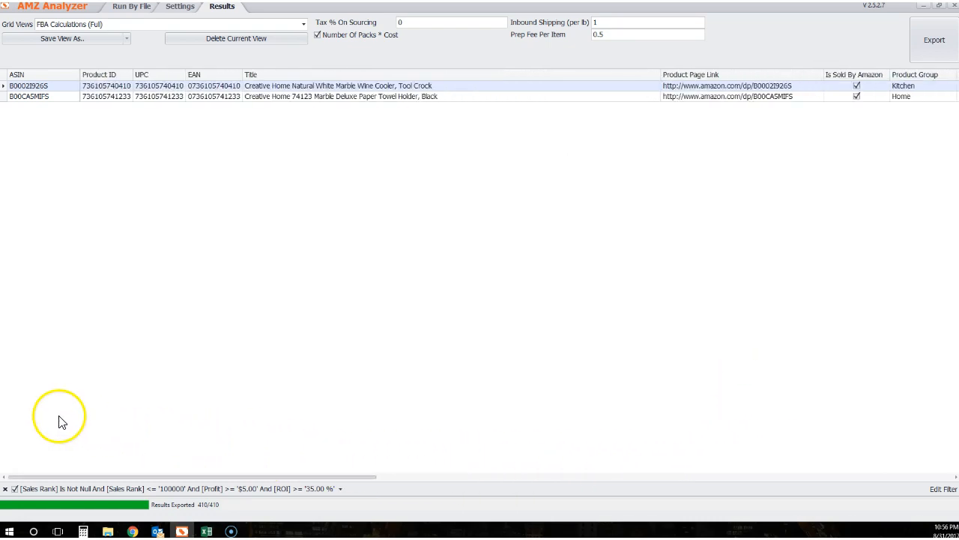
pyautogui.hscroll(3)
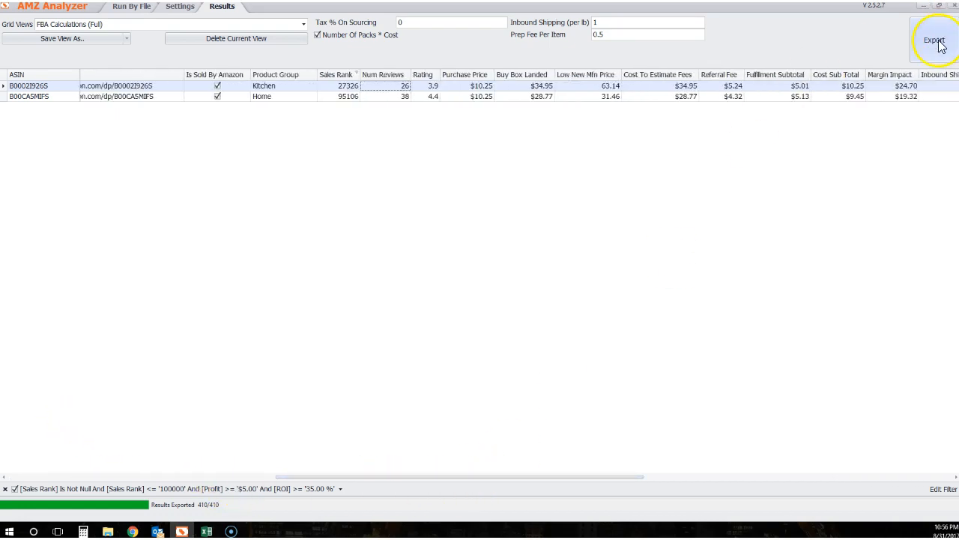
pyautogui.click(935, 39)
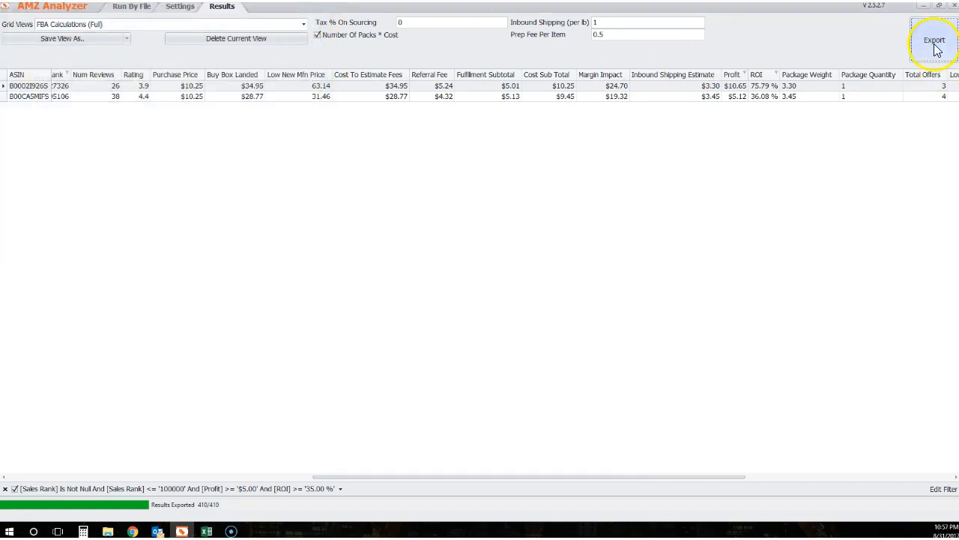
pyautogui.moveTo(345, 103)
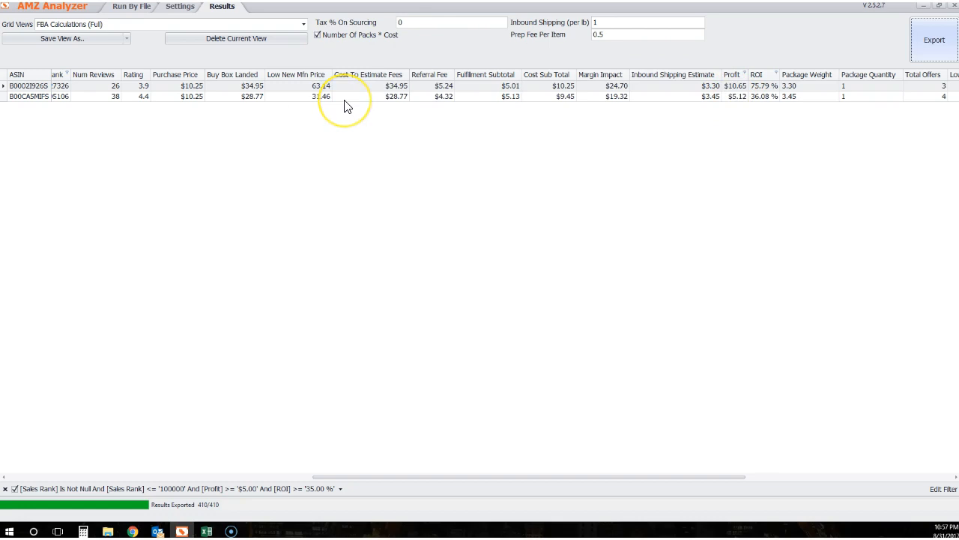
pyautogui.moveTo(447, 476)
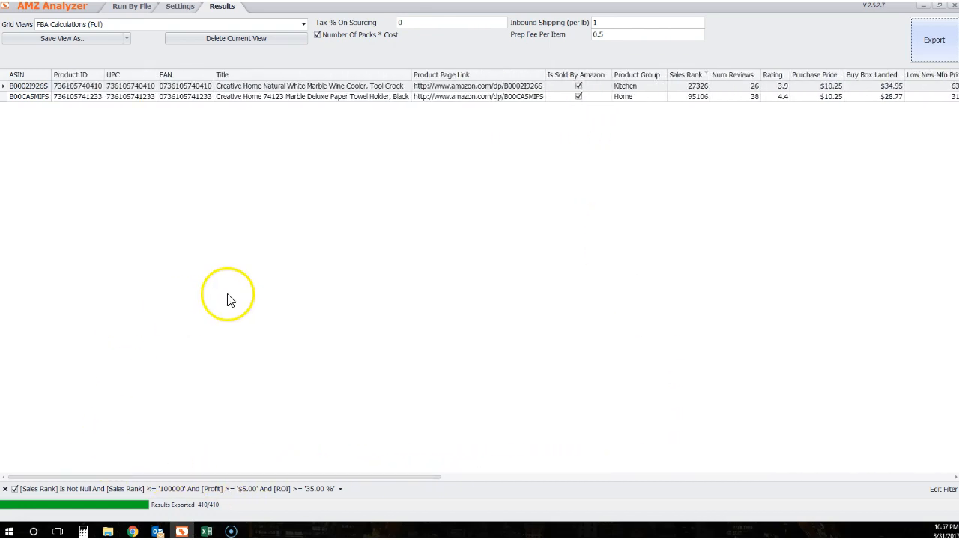
pyautogui.moveTo(222, 270)
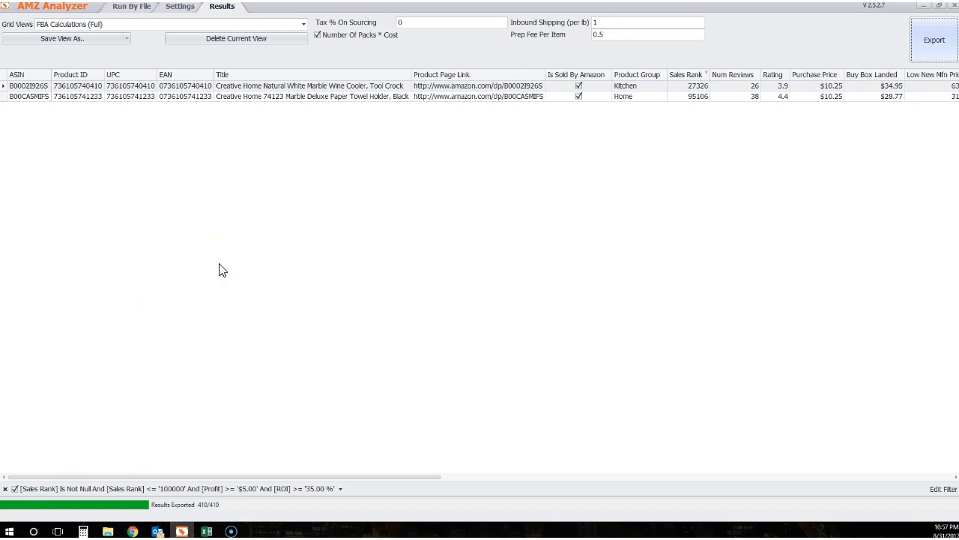
pyautogui.moveTo(117, 167)
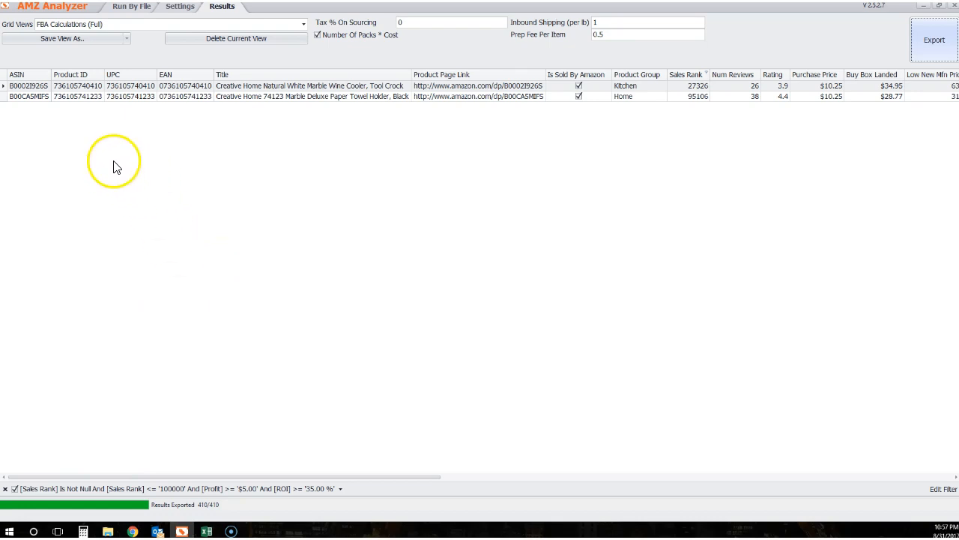
pyautogui.moveTo(123, 99)
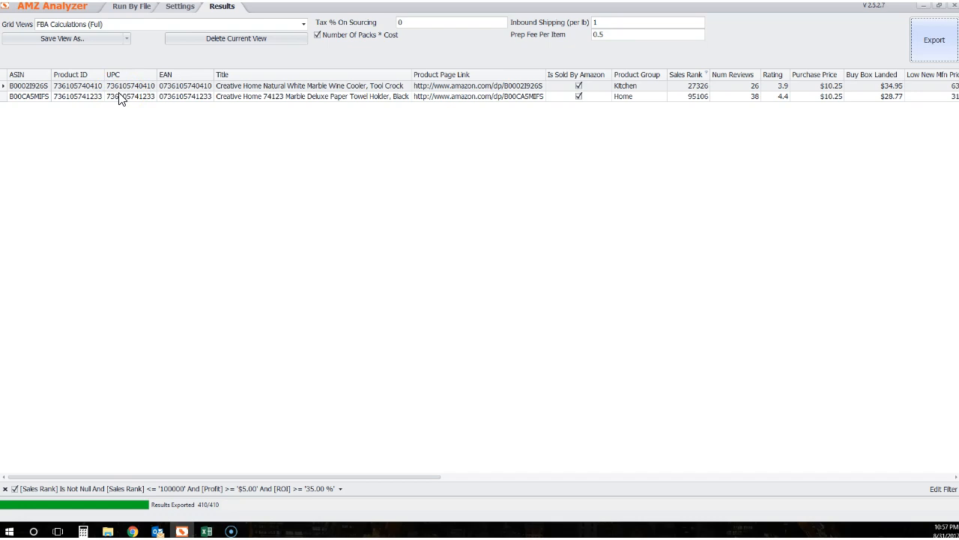
pyautogui.moveTo(114, 93)
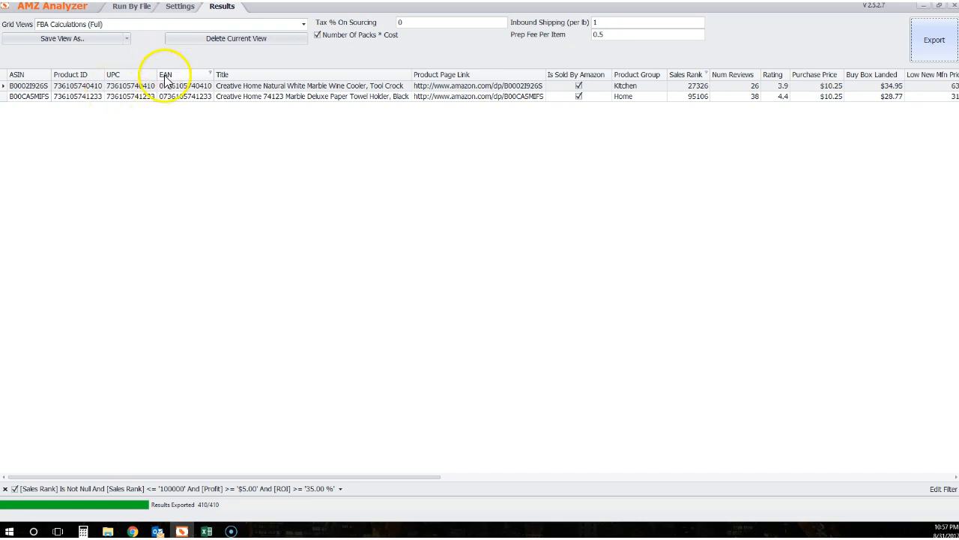
pyautogui.moveTo(336, 114)
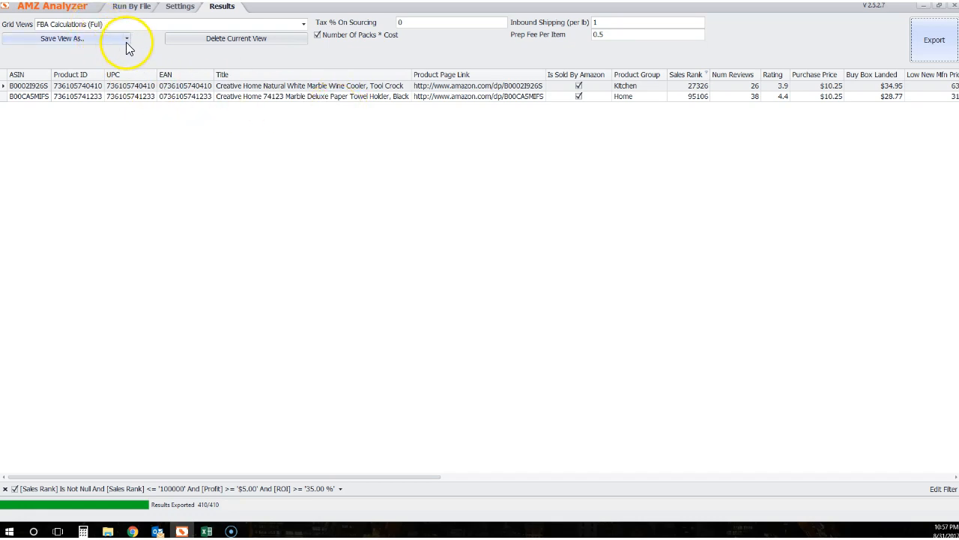
pyautogui.moveTo(152, 166)
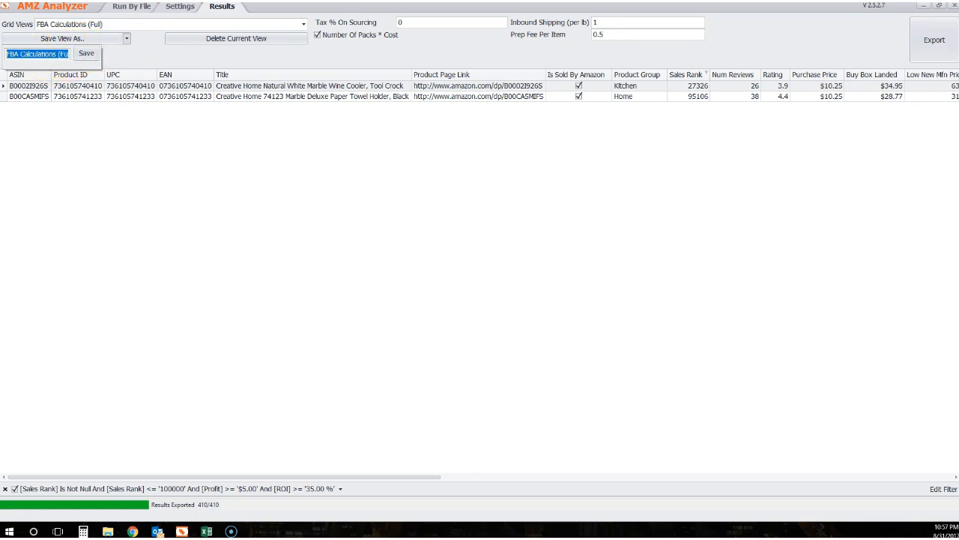
# Name the view 'Filtered Test Video' and save it.
pyautogui.write('Filtered')
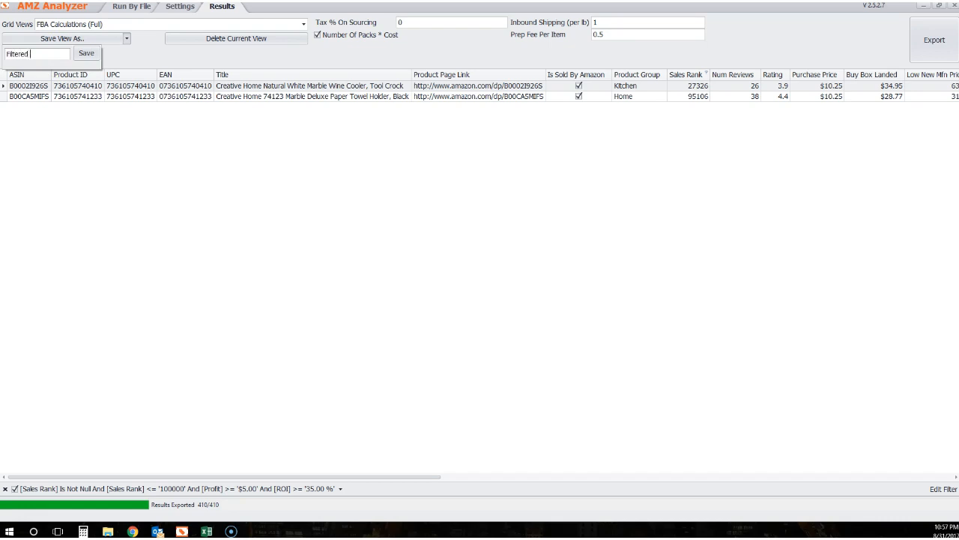
pyautogui.write('Test Vie')
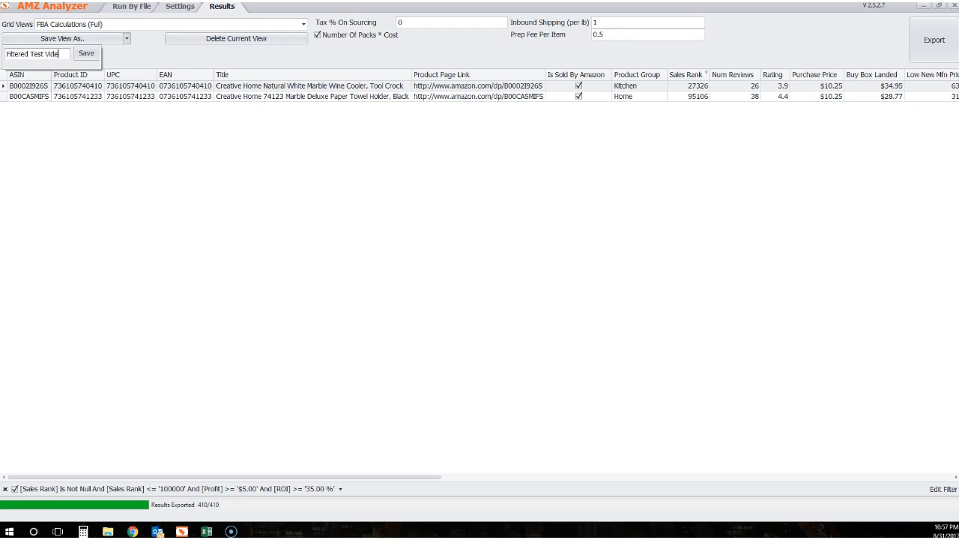
pyautogui.write('o')
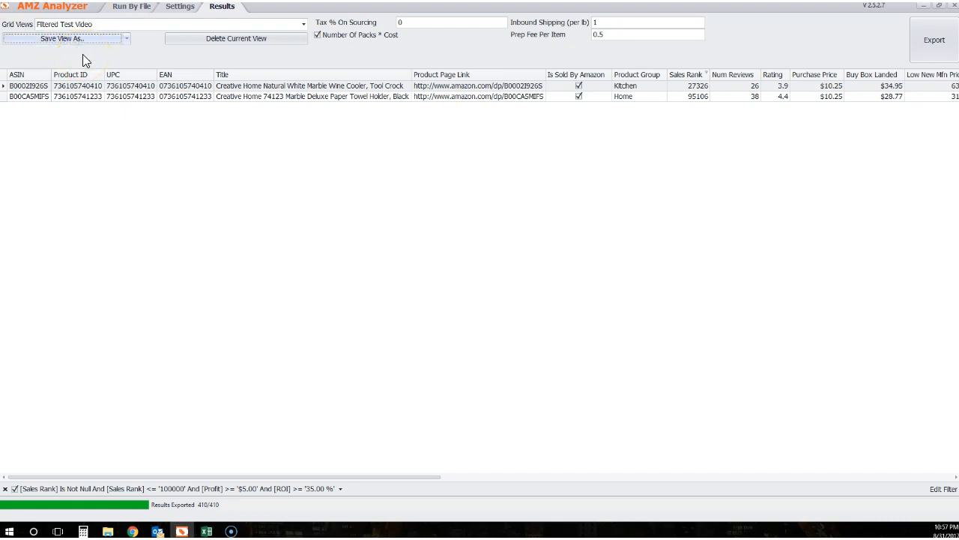
pyautogui.click(303, 24)
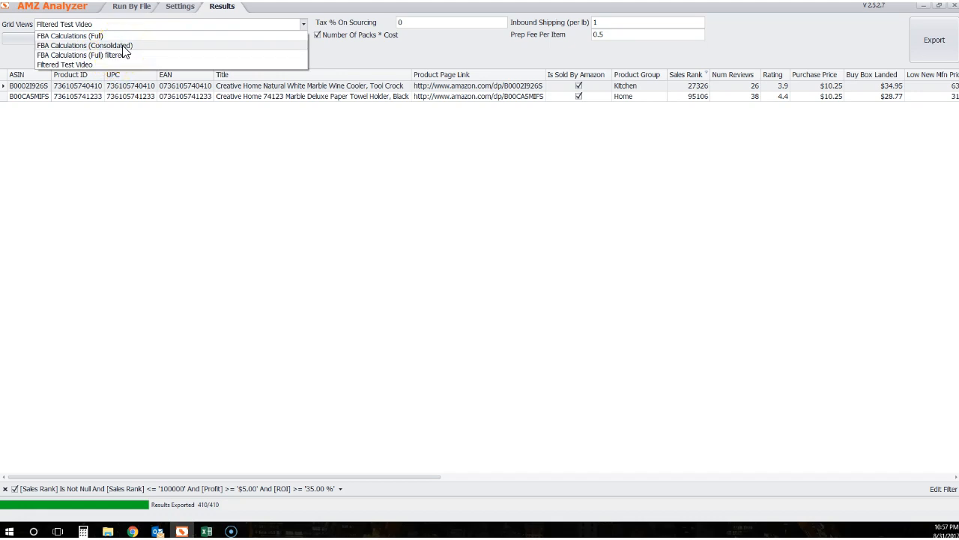
pyautogui.moveTo(126, 47)
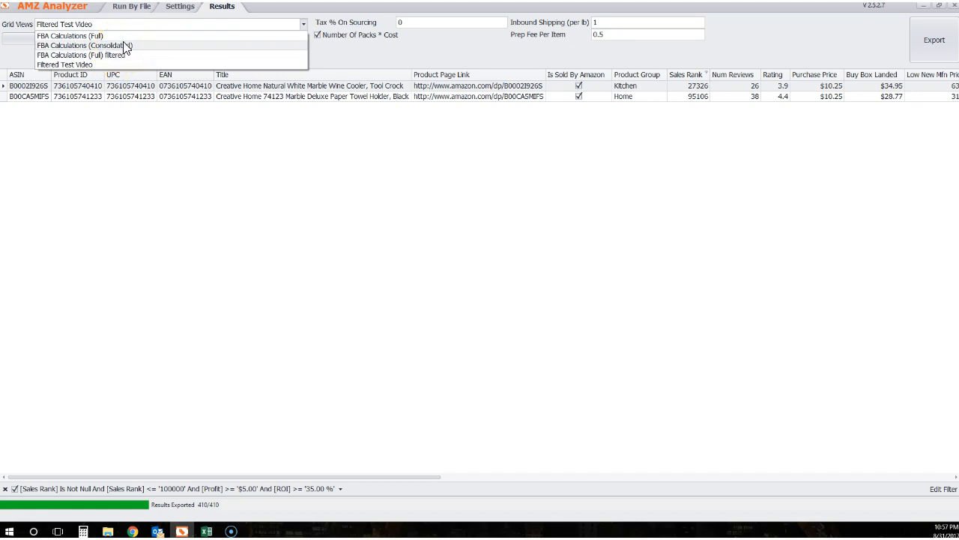
pyautogui.click(69, 36)
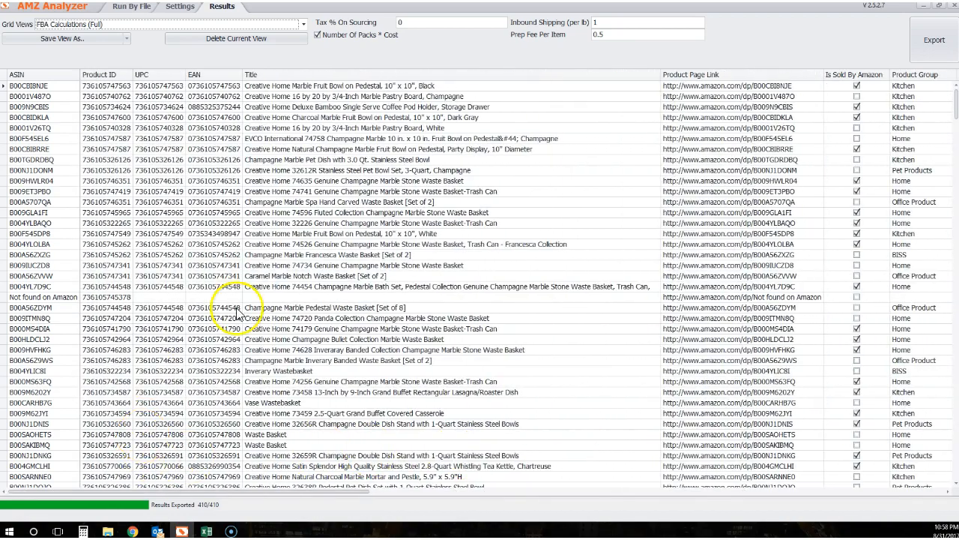
pyautogui.click(300, 24)
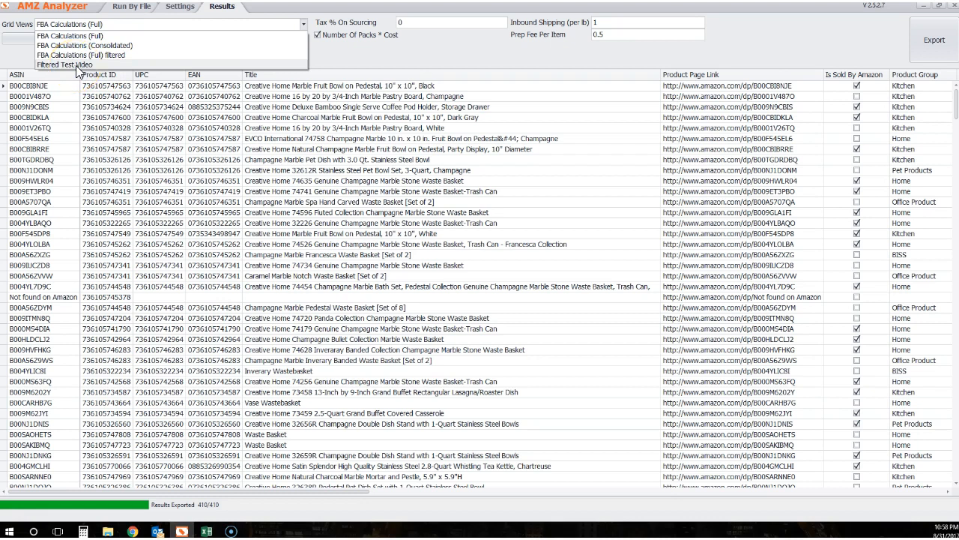
pyautogui.click(64, 64)
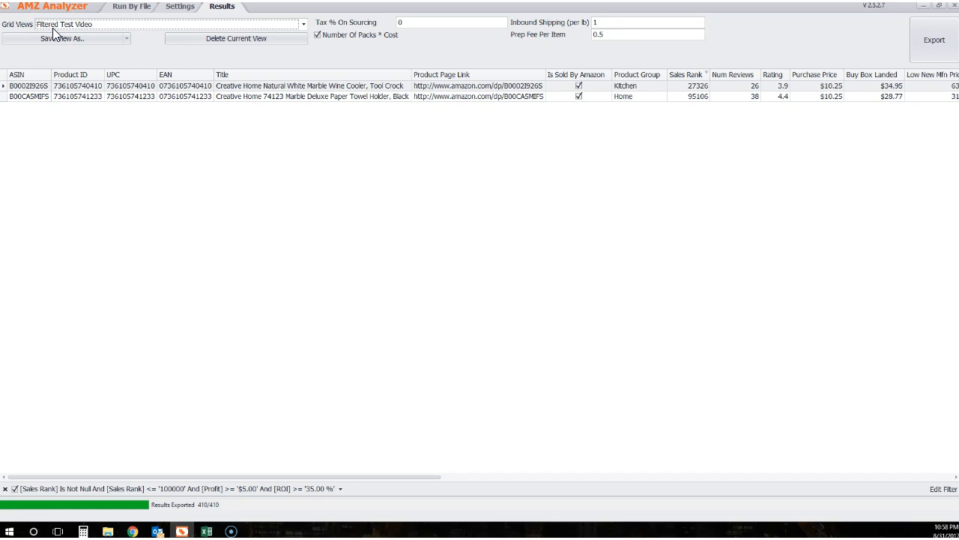
pyautogui.moveTo(54, 39)
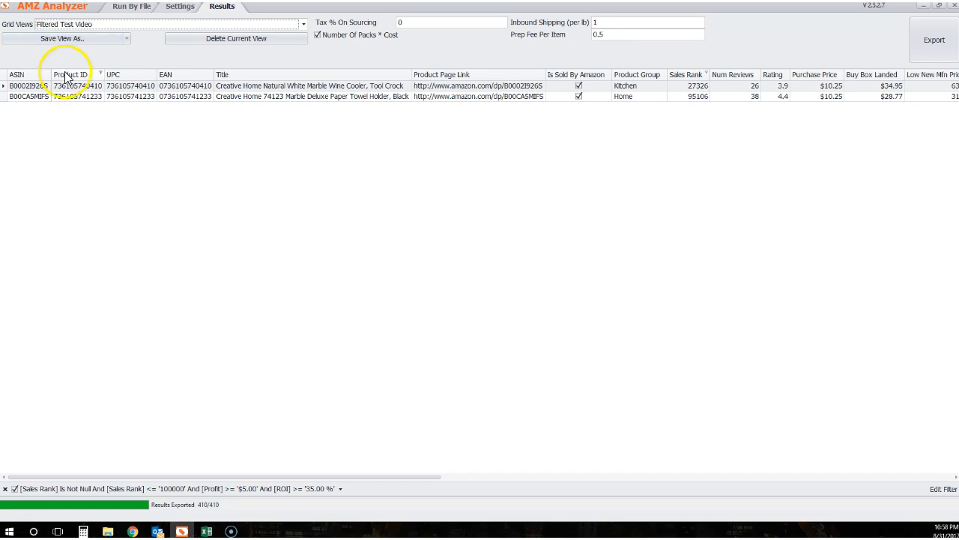
pyautogui.moveTo(96, 114)
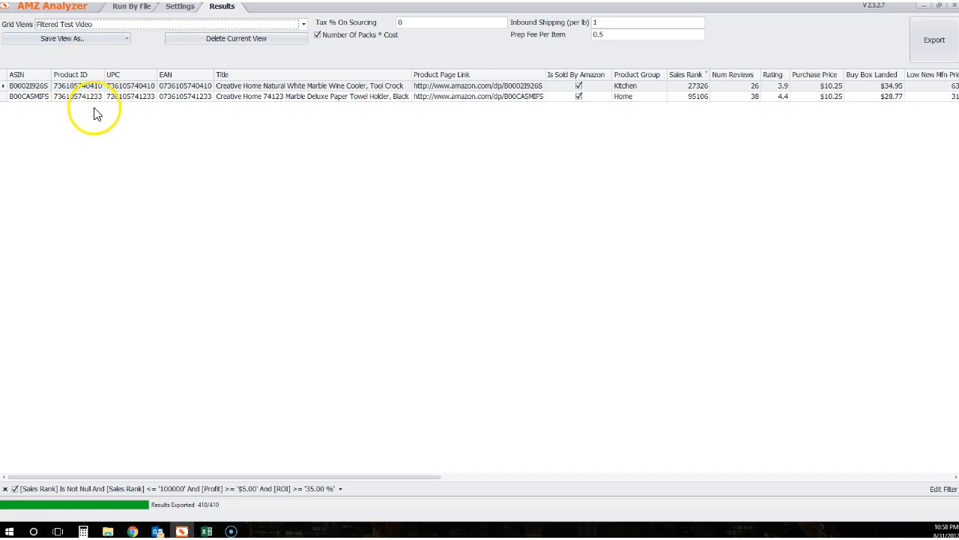
pyautogui.moveTo(321, 126)
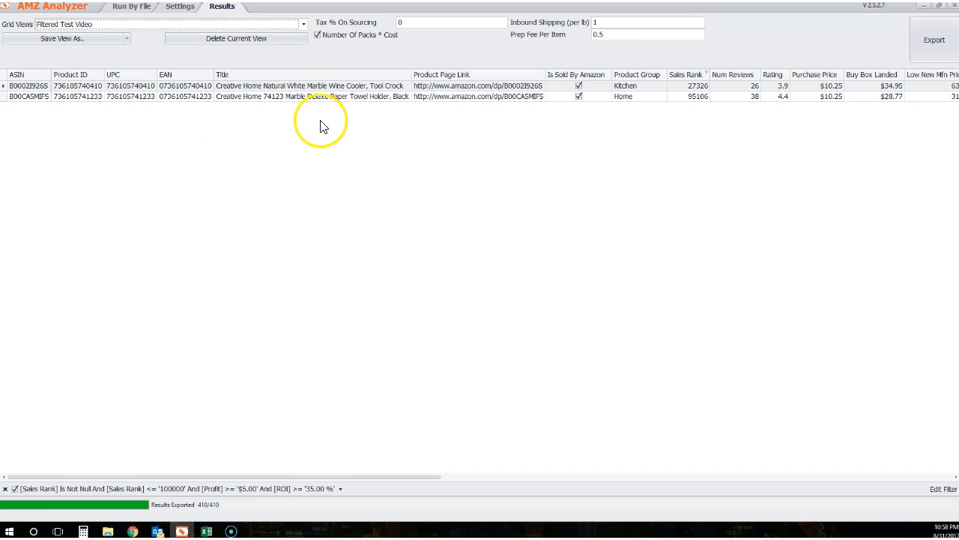
pyautogui.moveTo(327, 140)
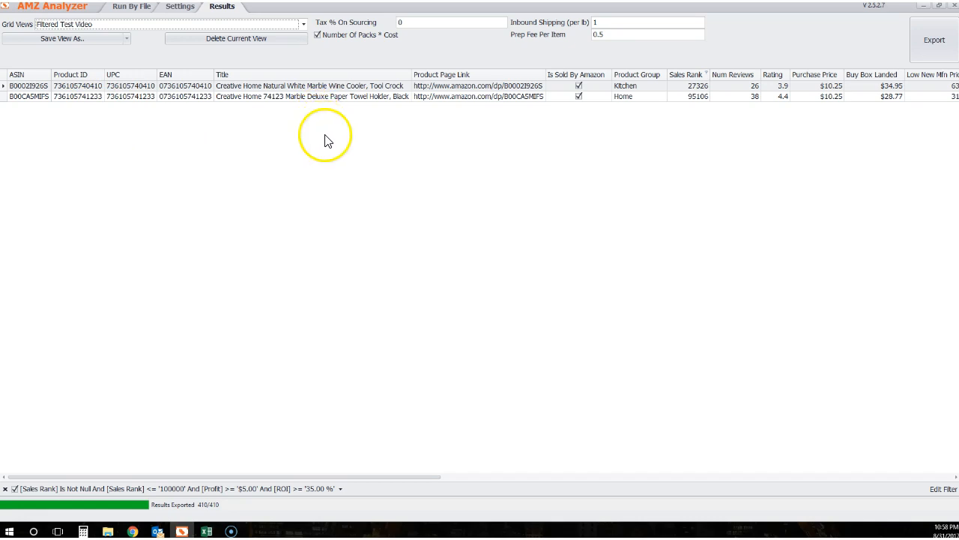
pyautogui.moveTo(386, 178)
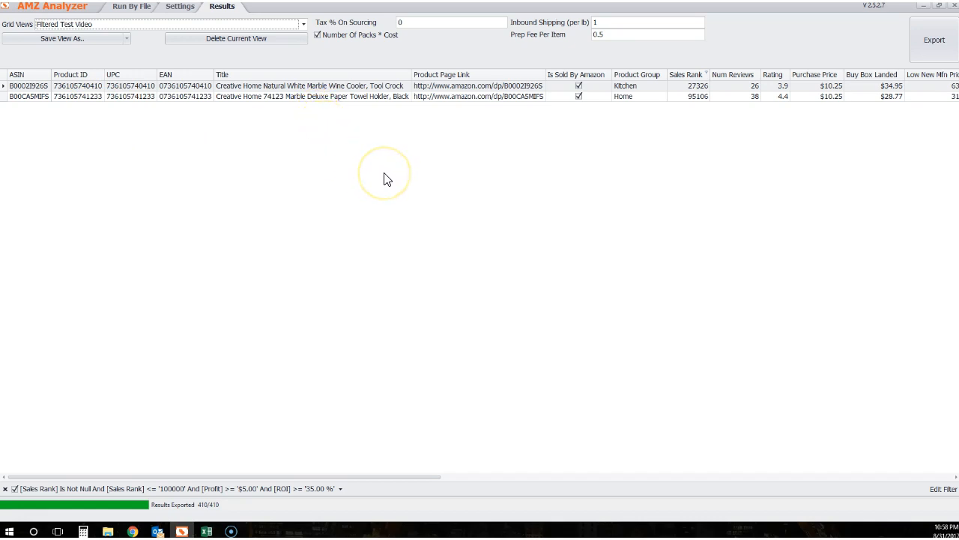